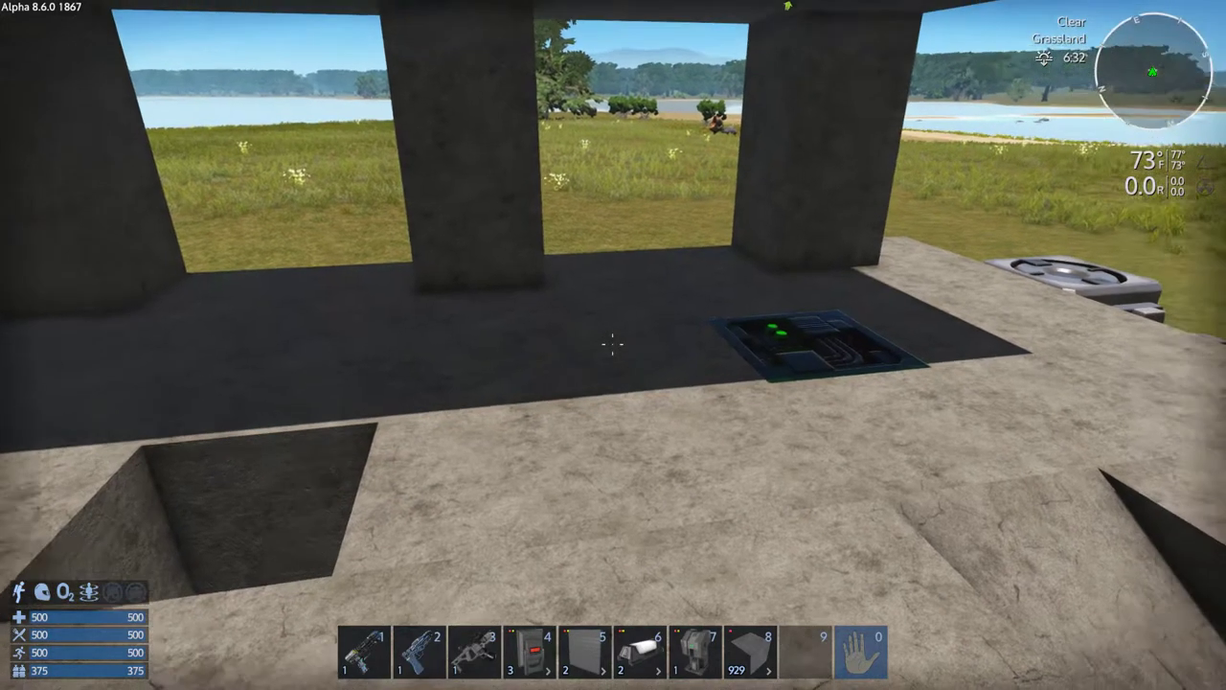
mouse_move(614, 345)
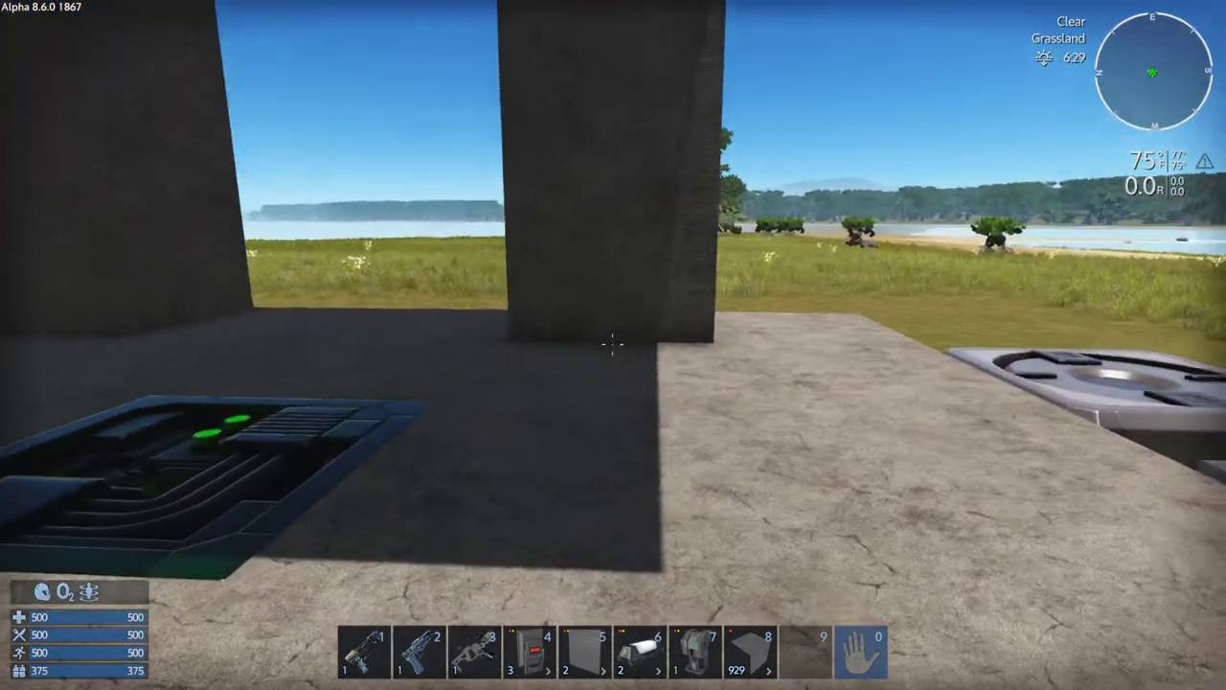
mouse_move(613, 345)
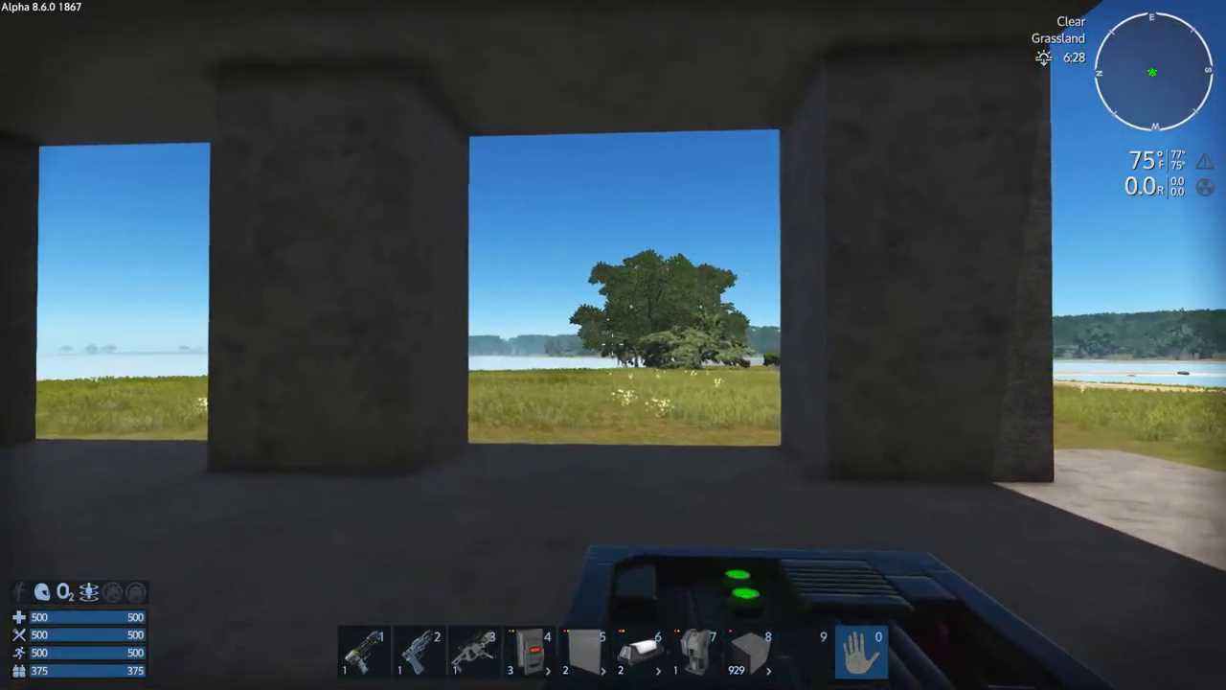
mouse_move(613, 345)
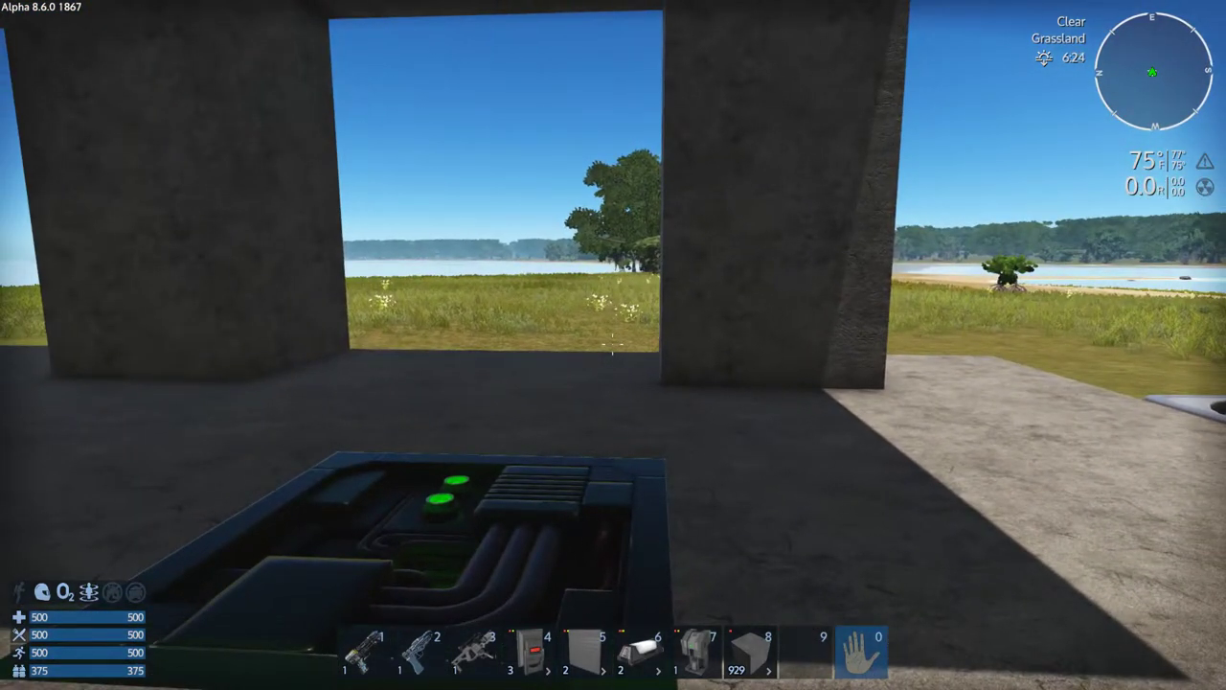
- Switch to hotbar slot 5 to bring up a sloped wall block shape
key("5")
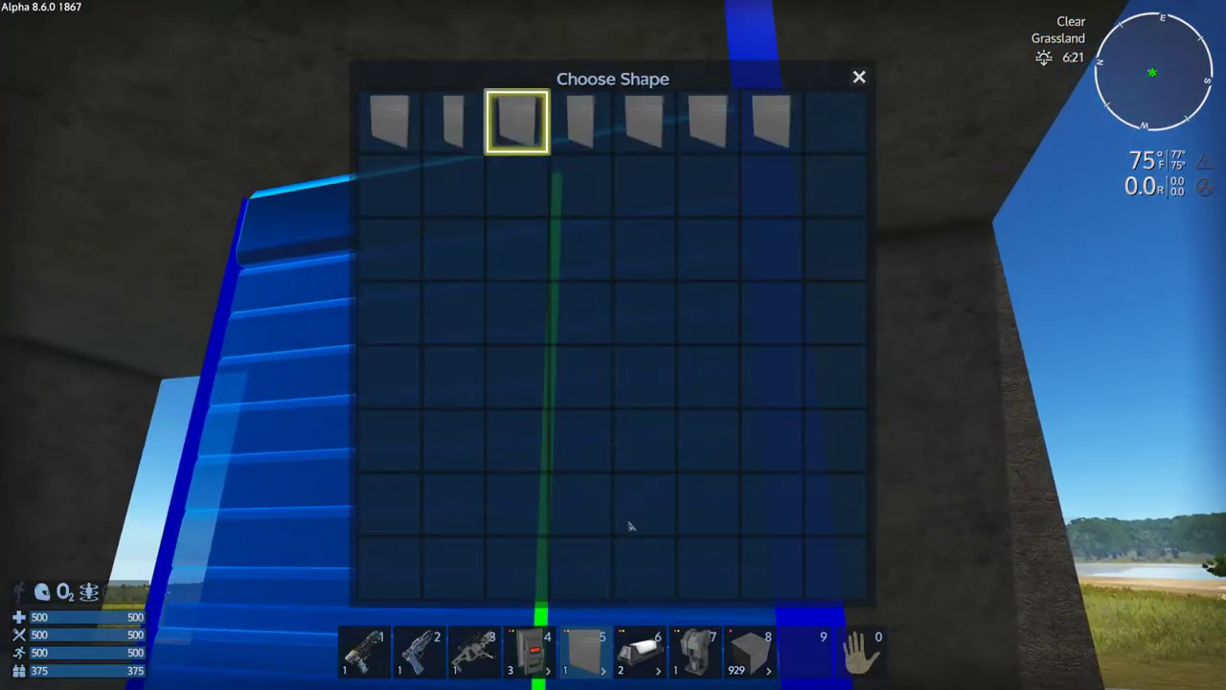
mouse_move(713, 567)
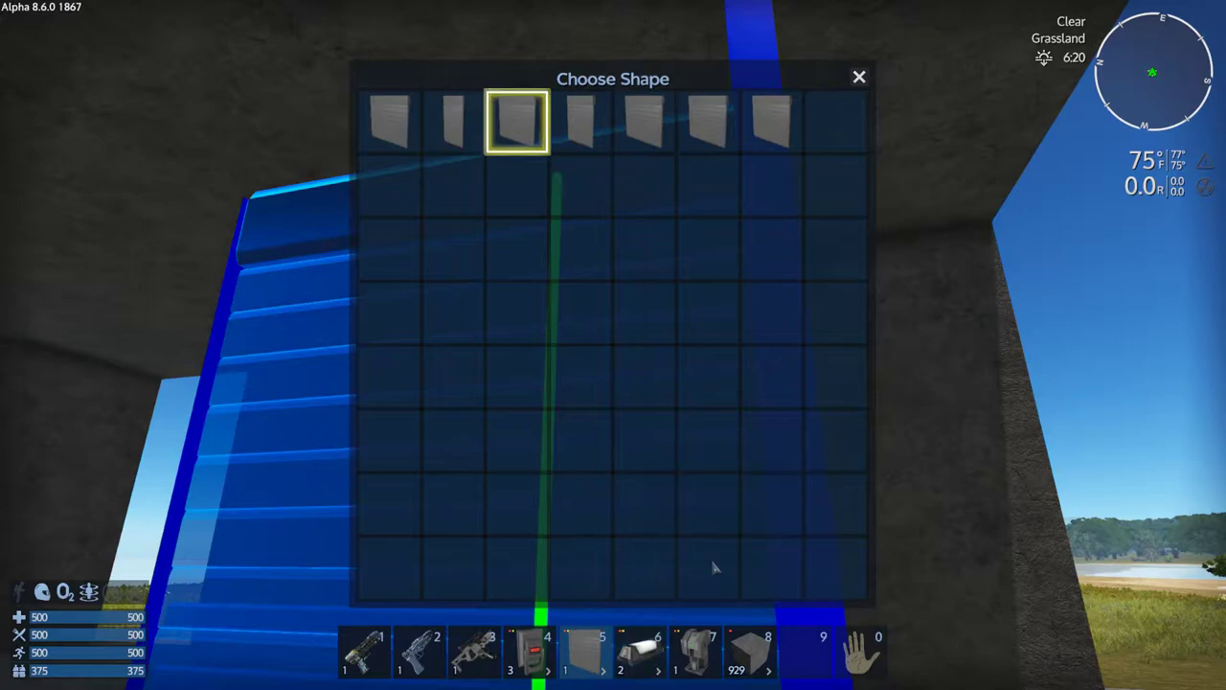
mouse_move(789, 477)
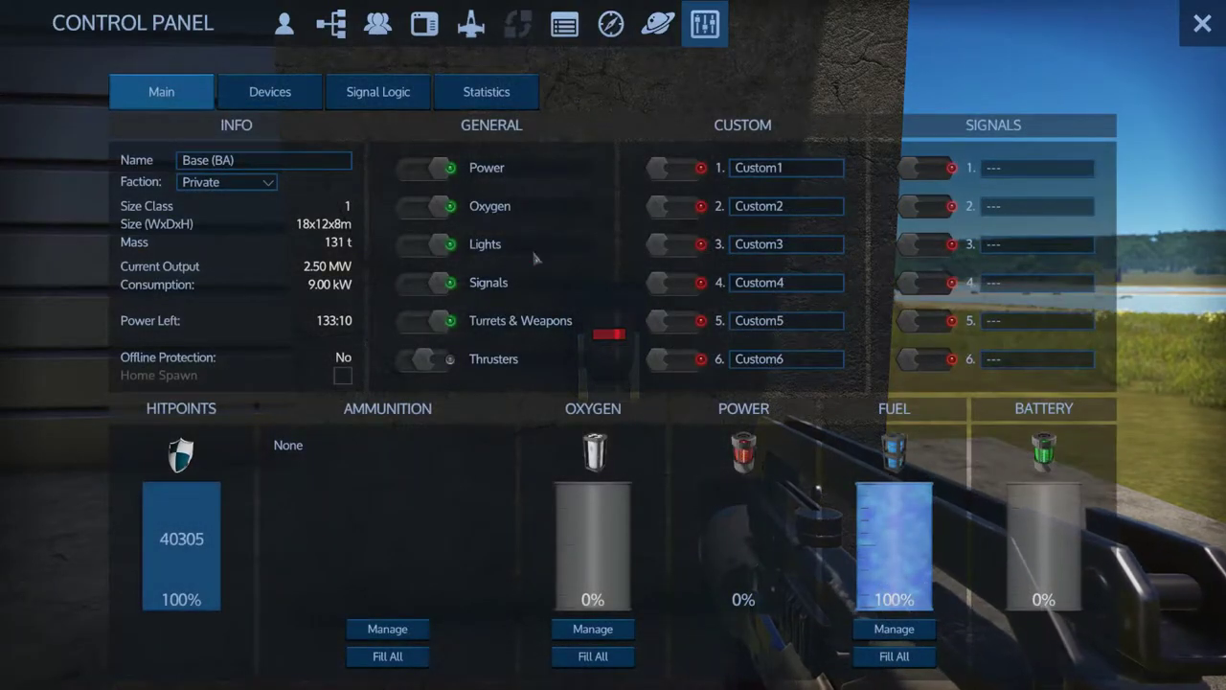
- Name the Lever's Tx signal 'testswitch' in its Signal Logic settings
left_click(270, 92)
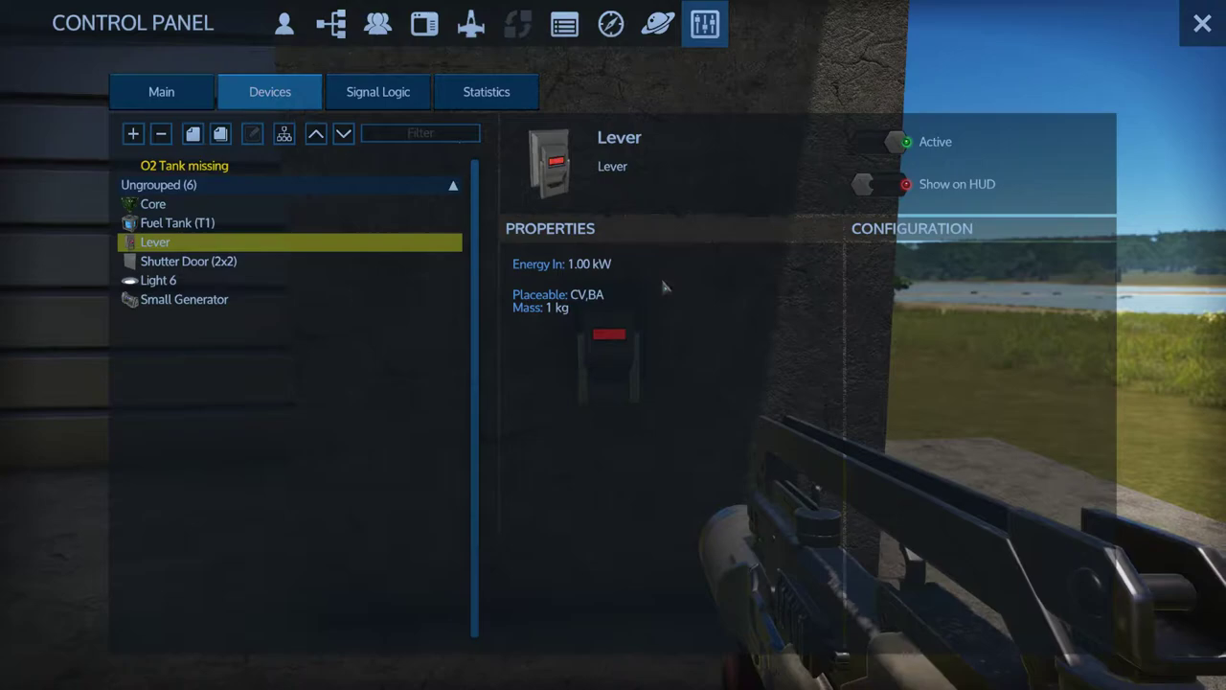
left_click(377, 91)
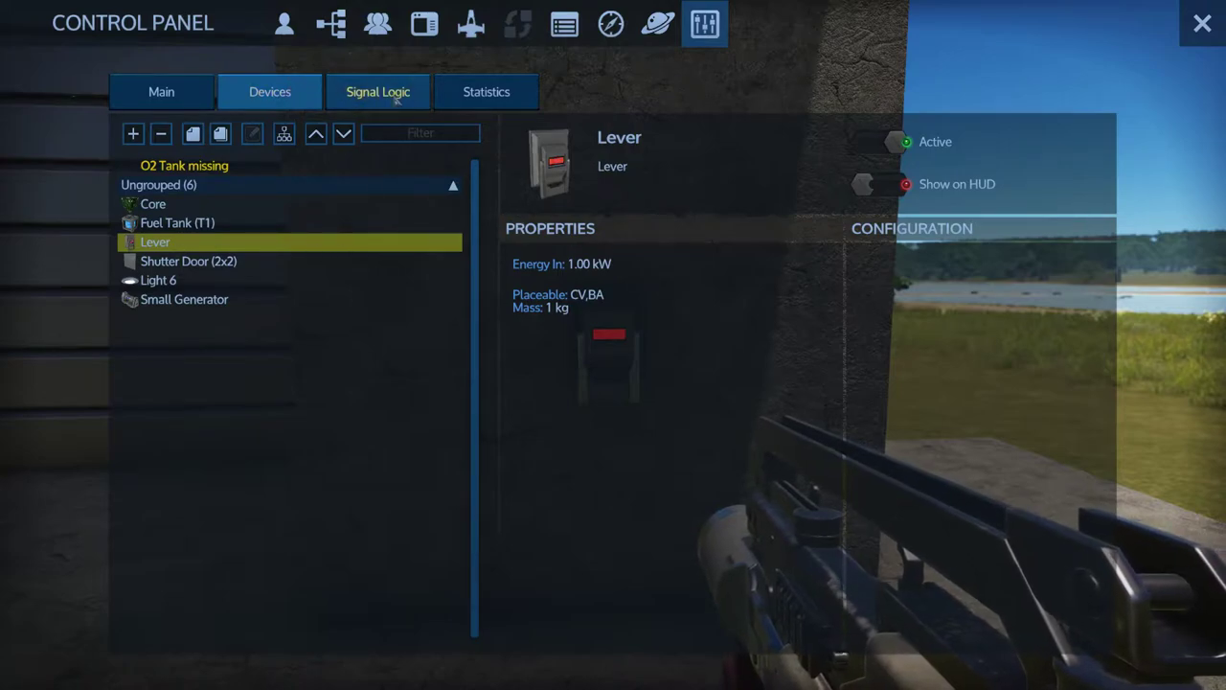
left_click(378, 92)
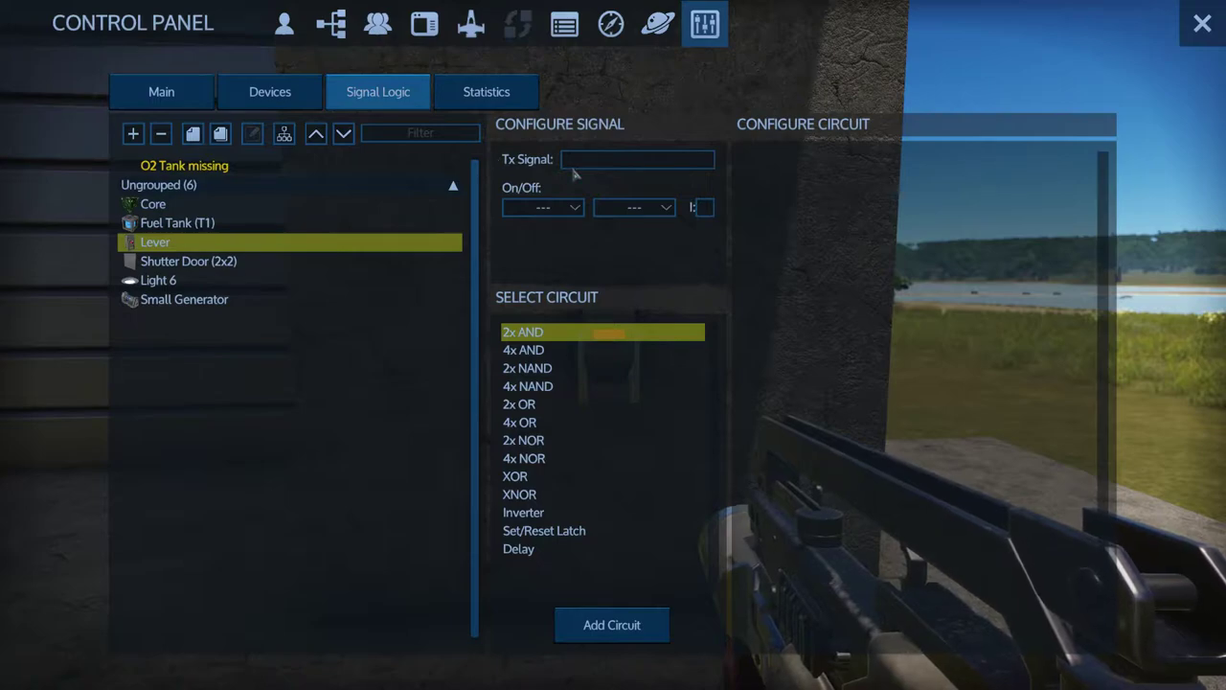
type("test")
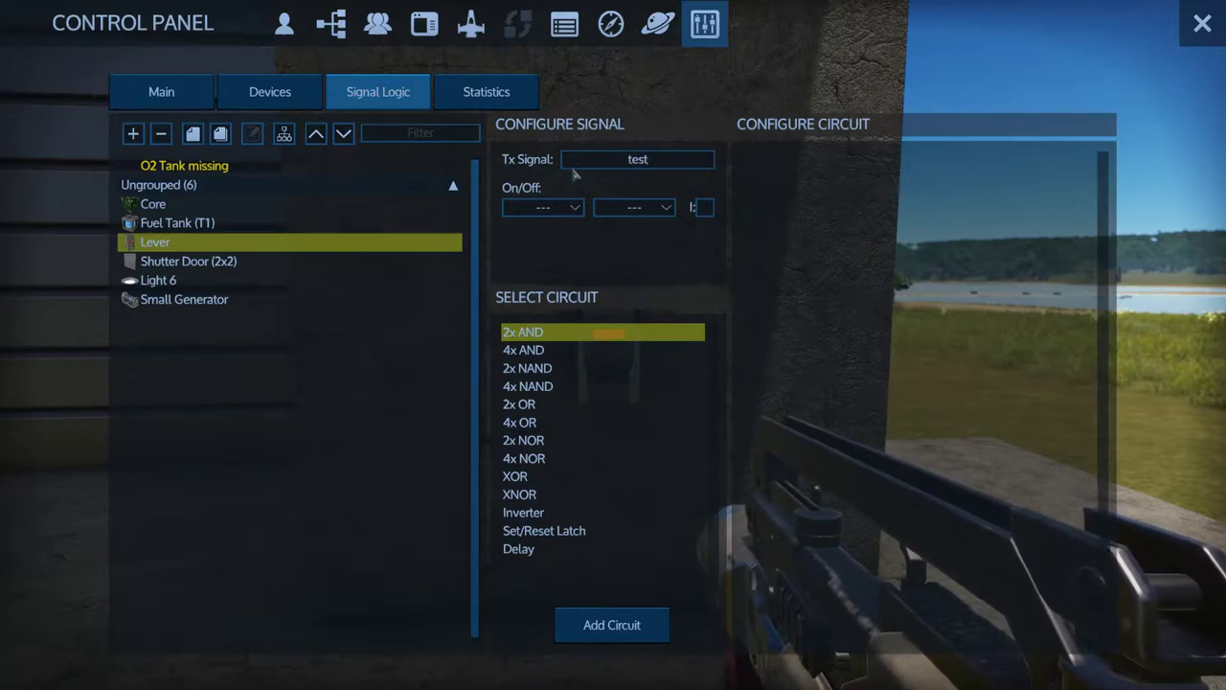
left_click(637, 159)
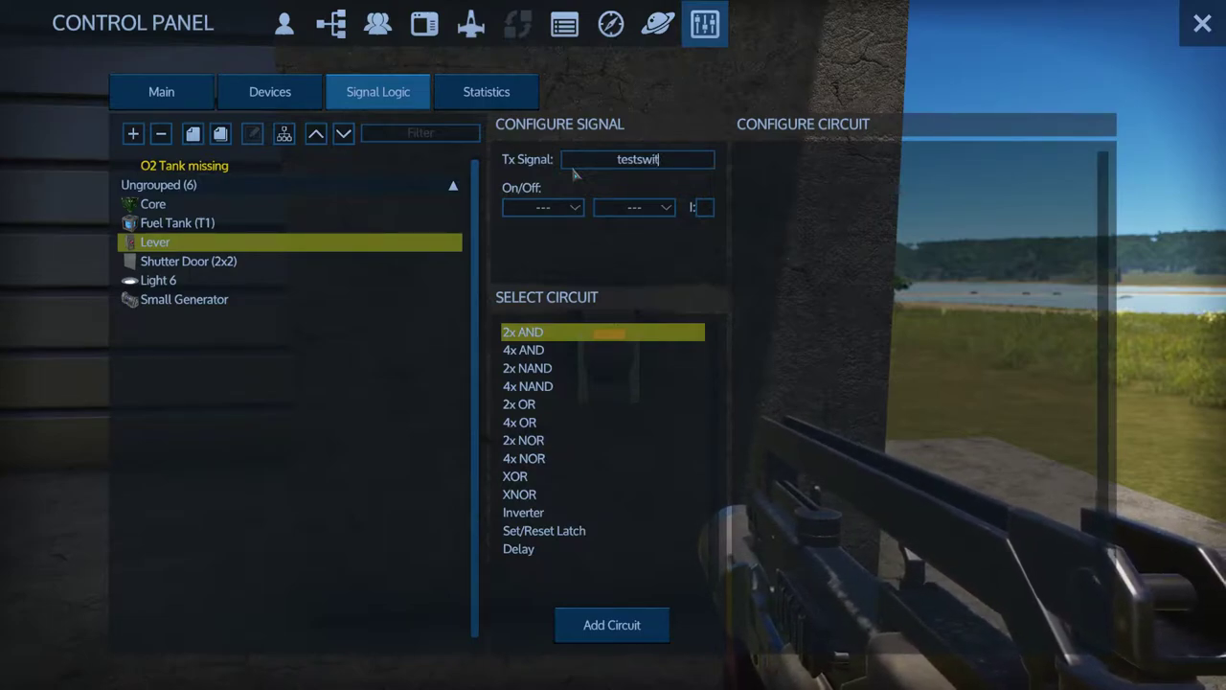
type("ch")
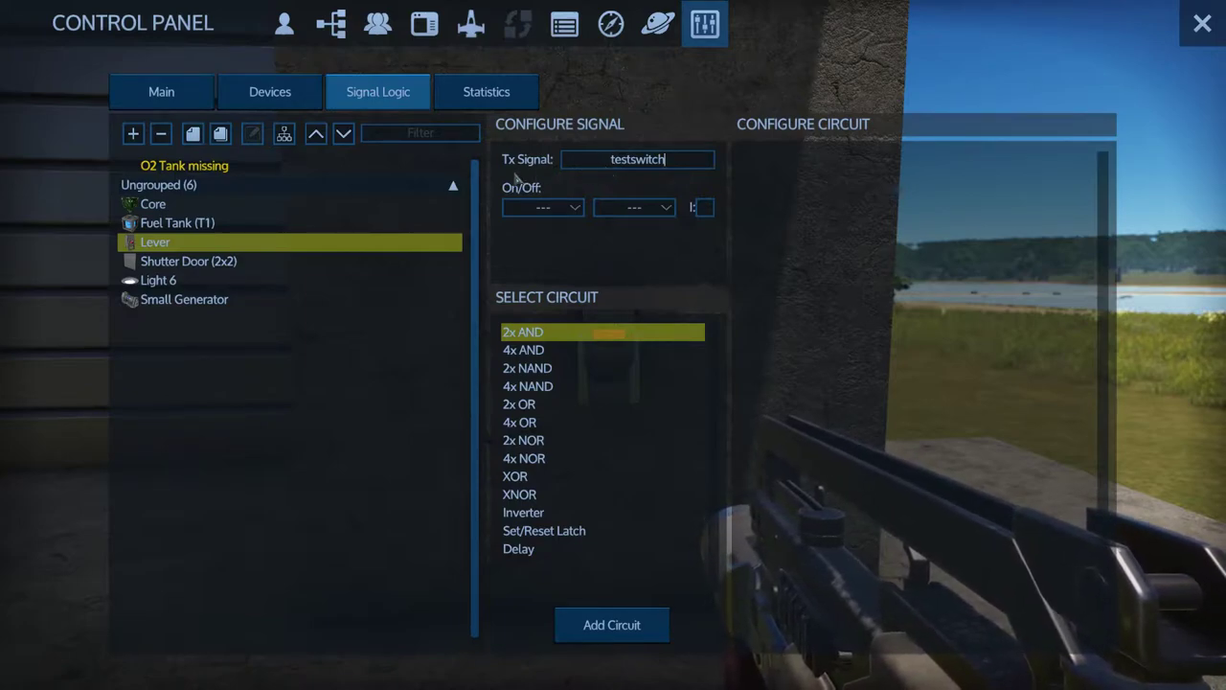
left_click(542, 207)
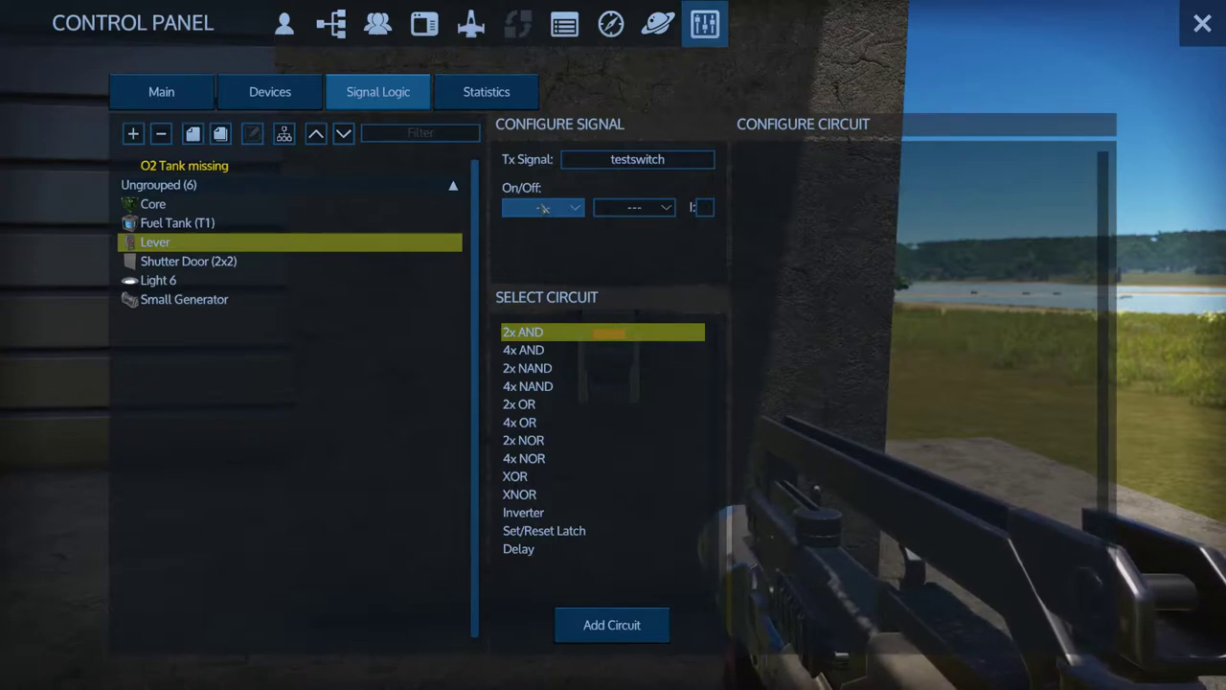
left_click(269, 91)
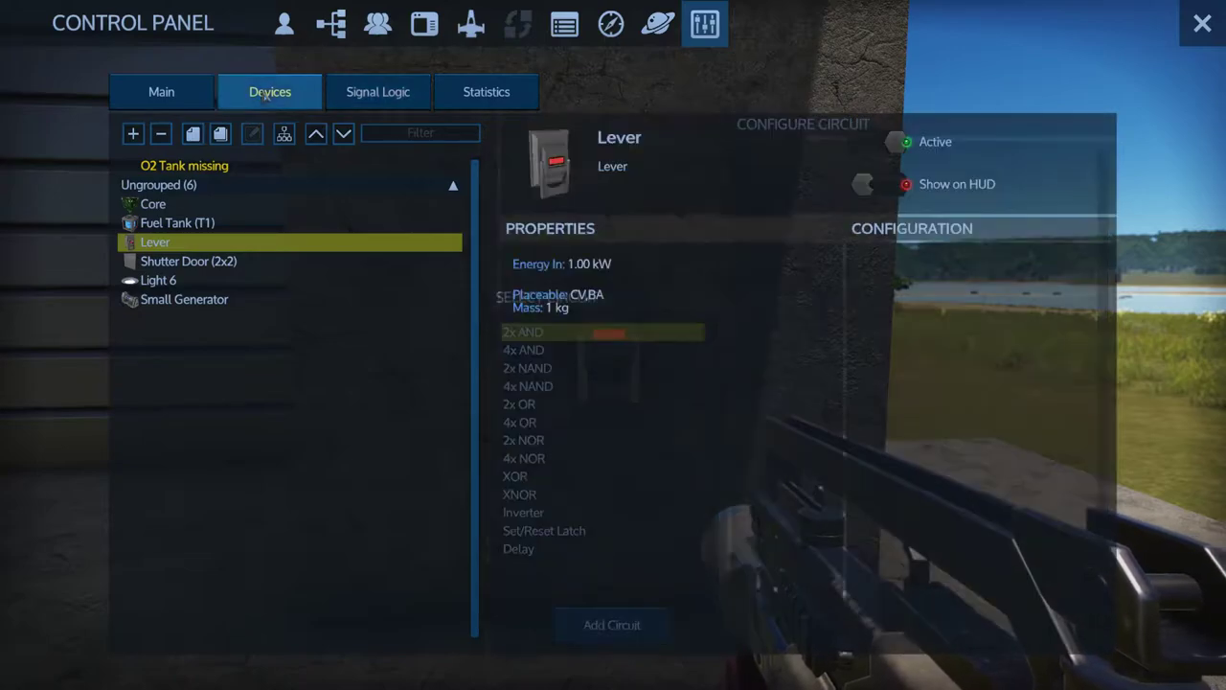
- Set Light 6's On/Off to Follow the testswitch signal
left_click(1203, 23)
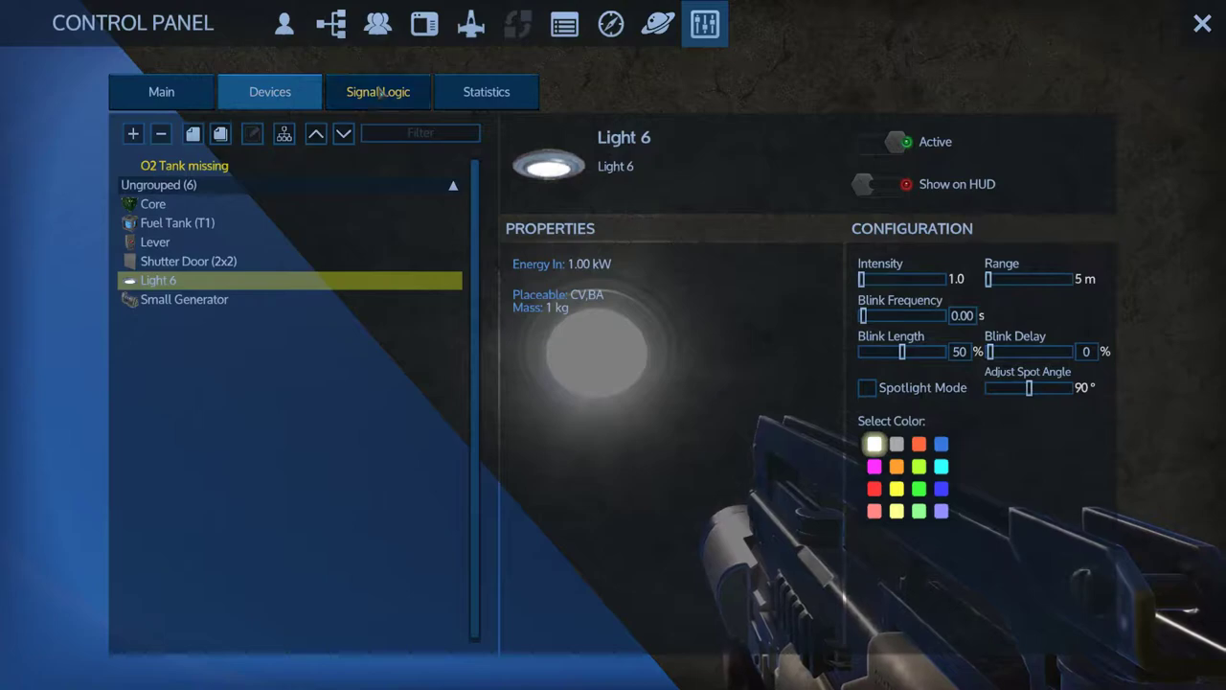
left_click(377, 91)
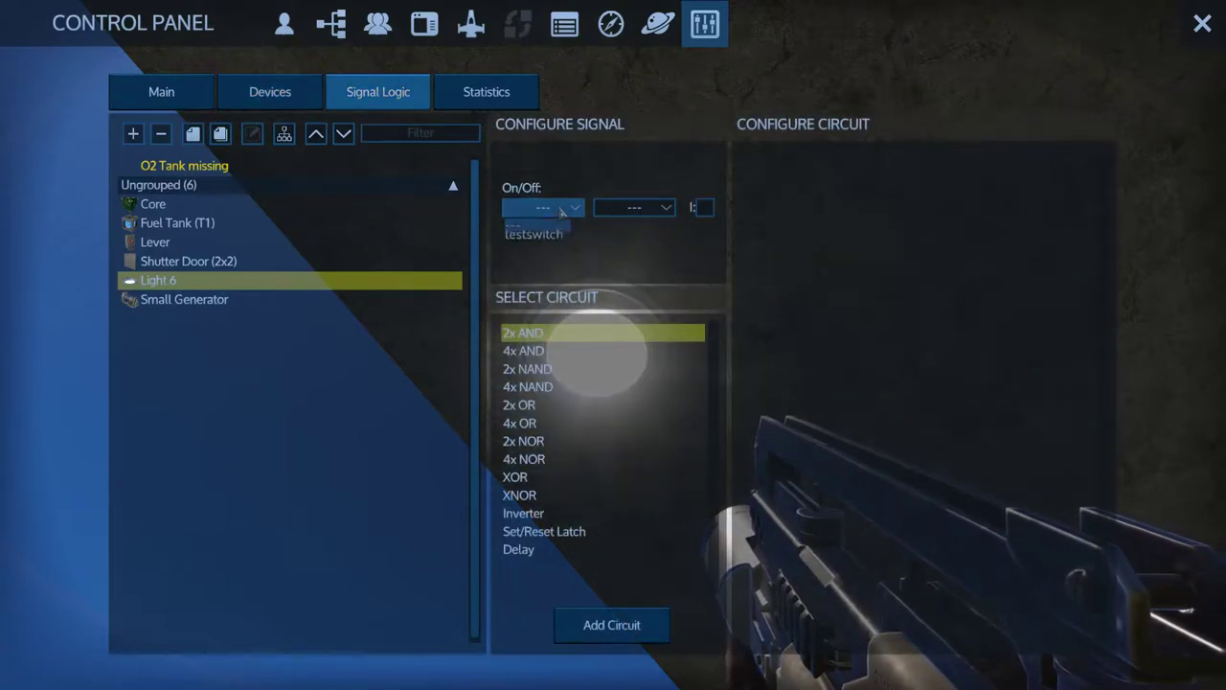
left_click(533, 234)
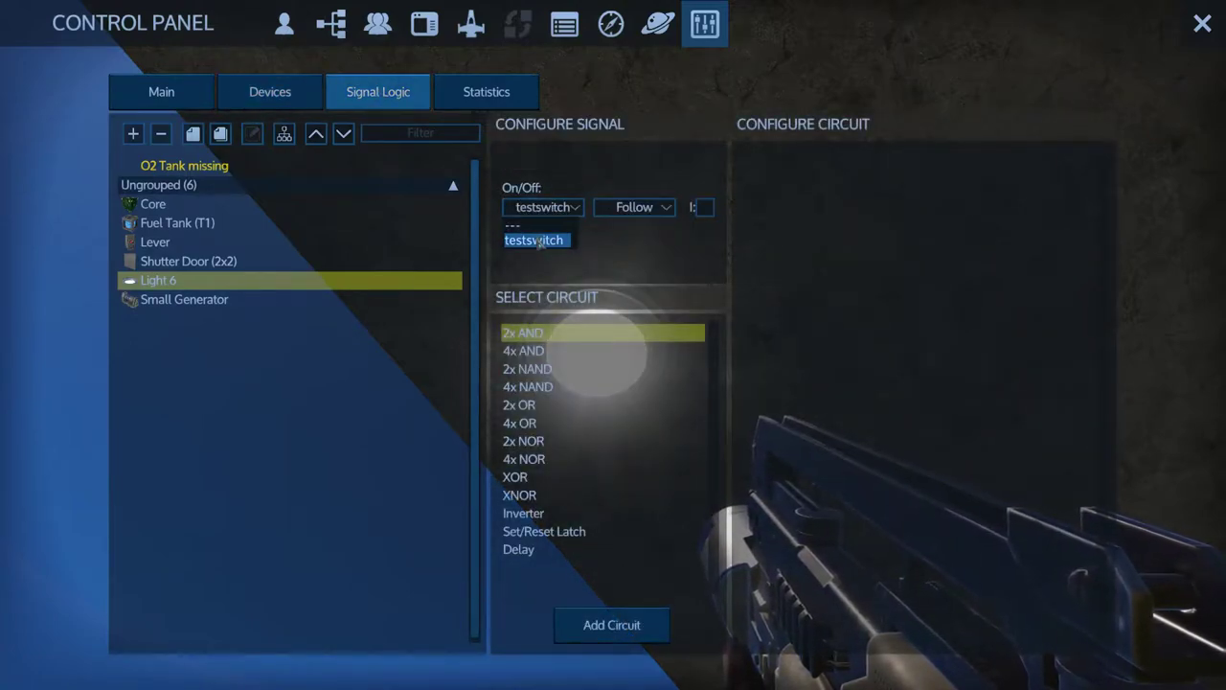
left_click(534, 239)
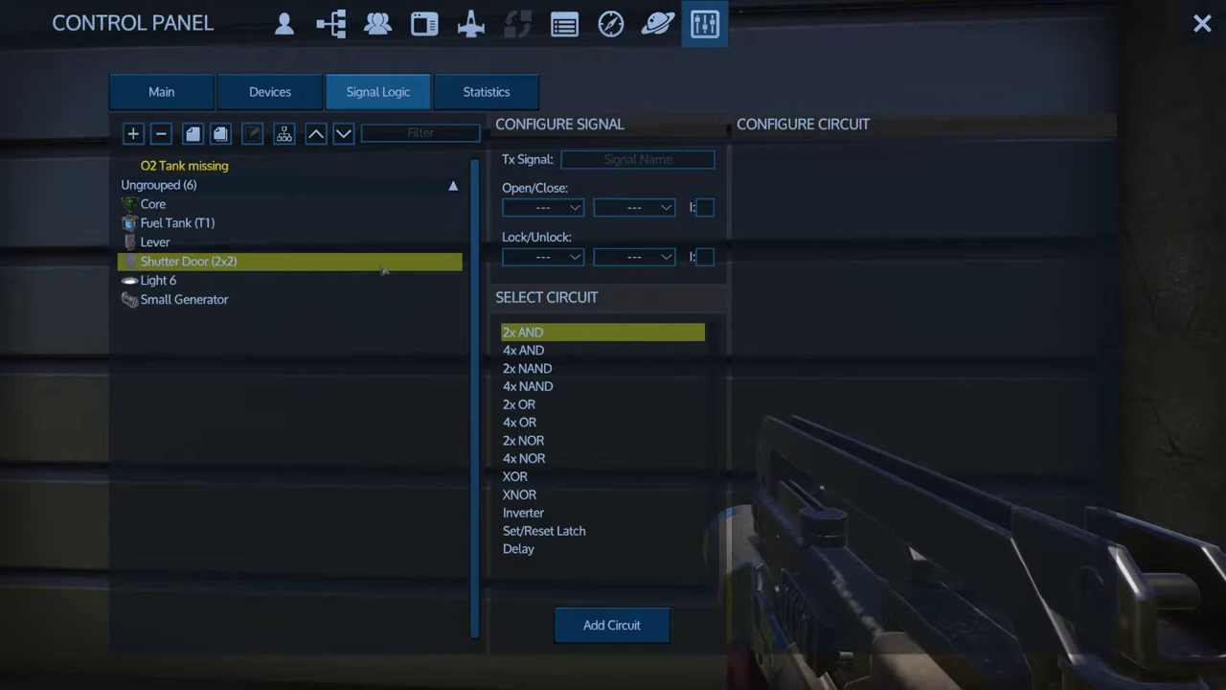
- Link the Shutter Door (2x2) Open/Close to testswitch and close the Control Panel
left_click(543, 207)
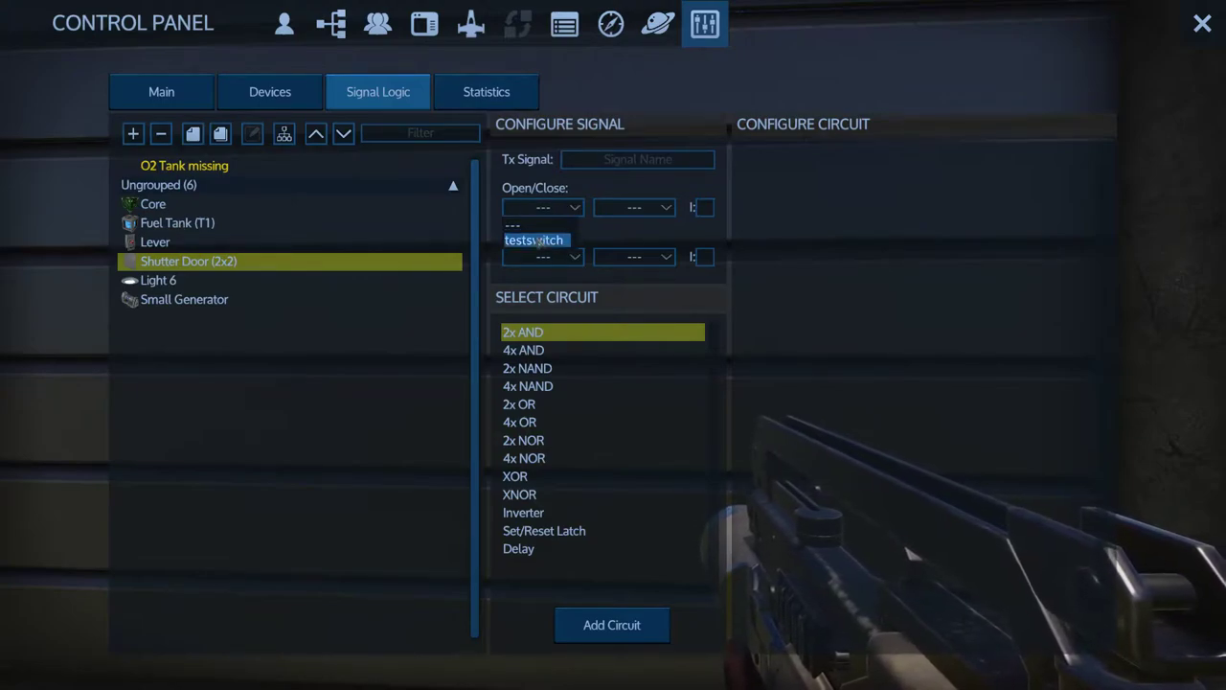
left_click(534, 239)
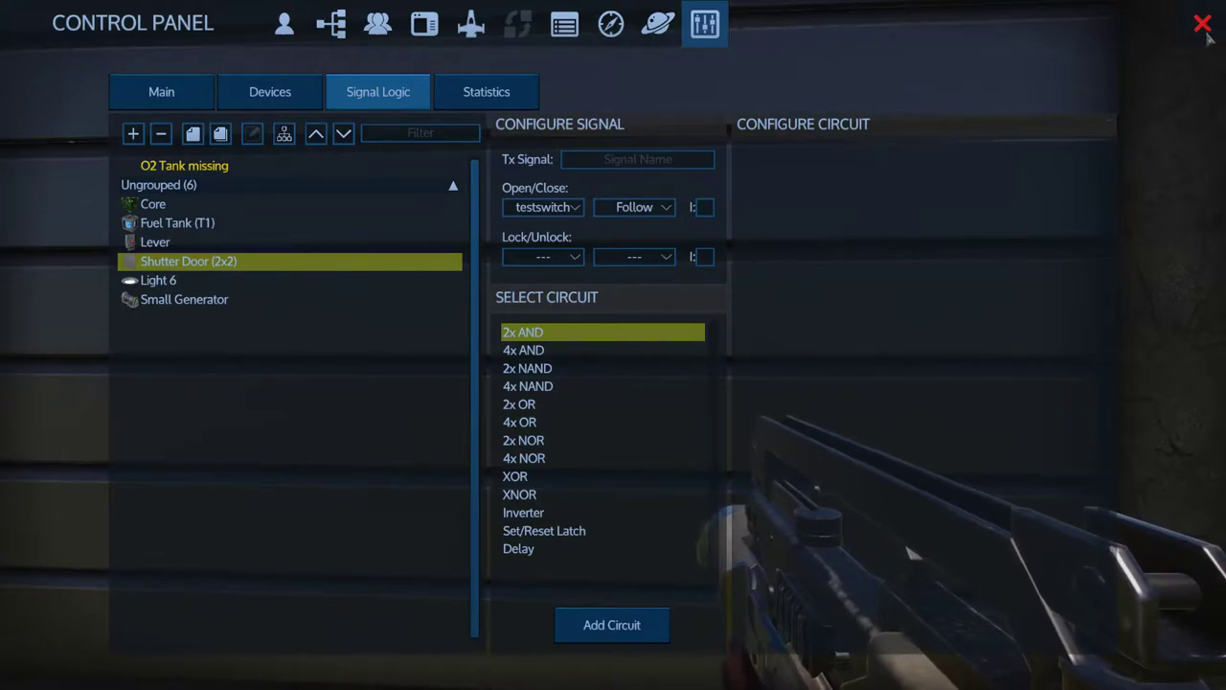
left_click(1202, 22)
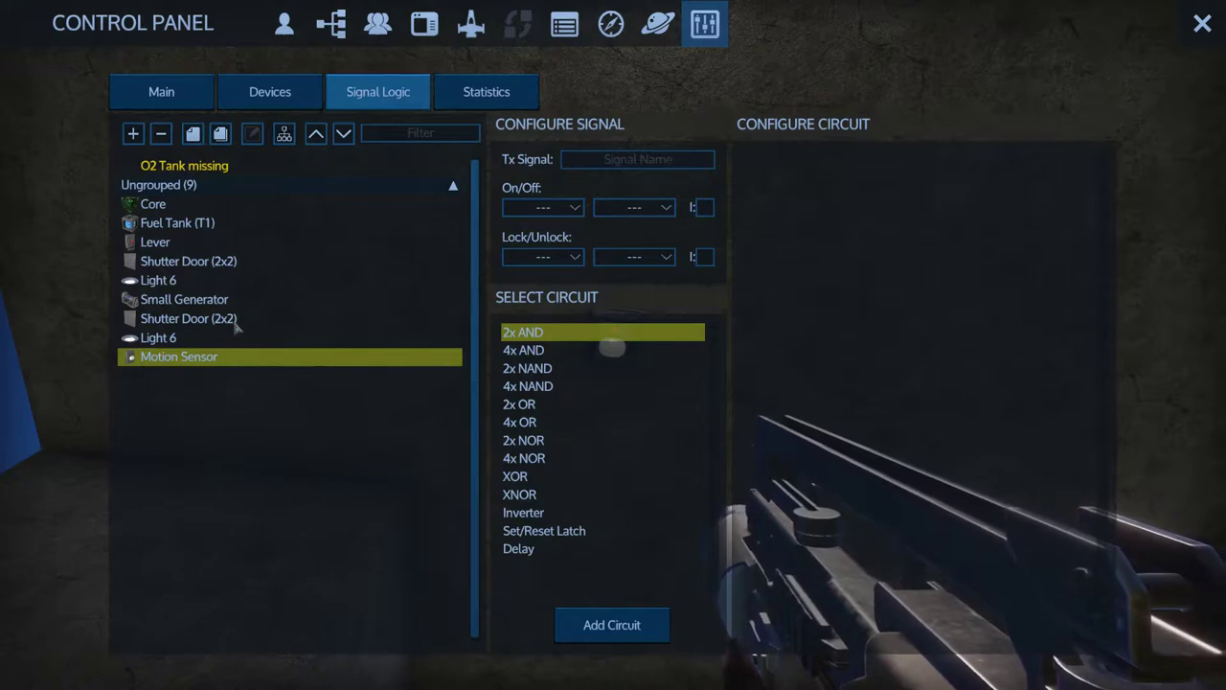
- Name the Motion Sensor's Tx signal testsensor, check its ranges (all 3), then close the panel
left_click(637, 159)
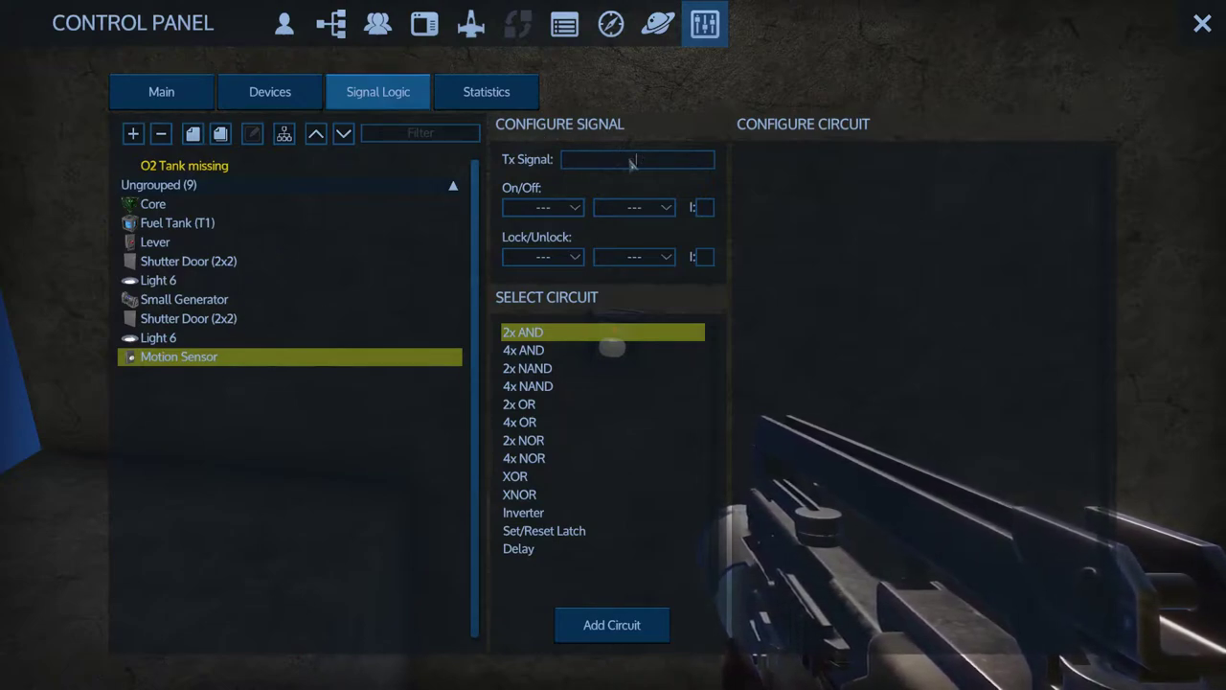
type("test")
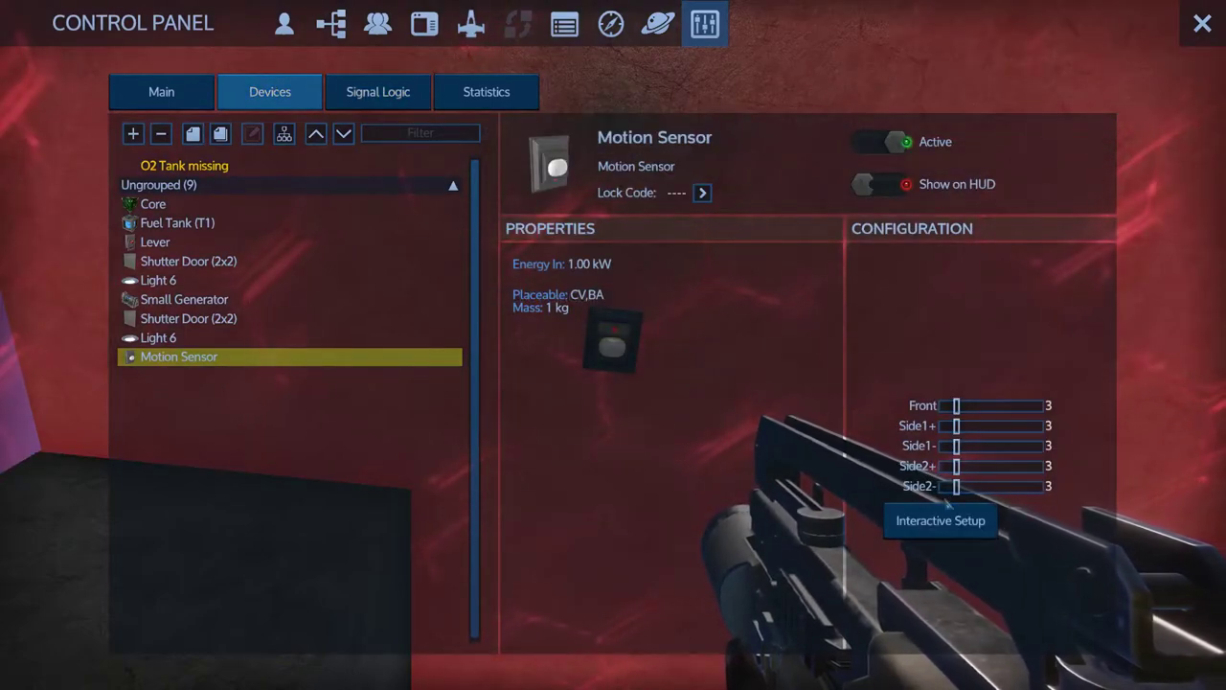
left_click(882, 142)
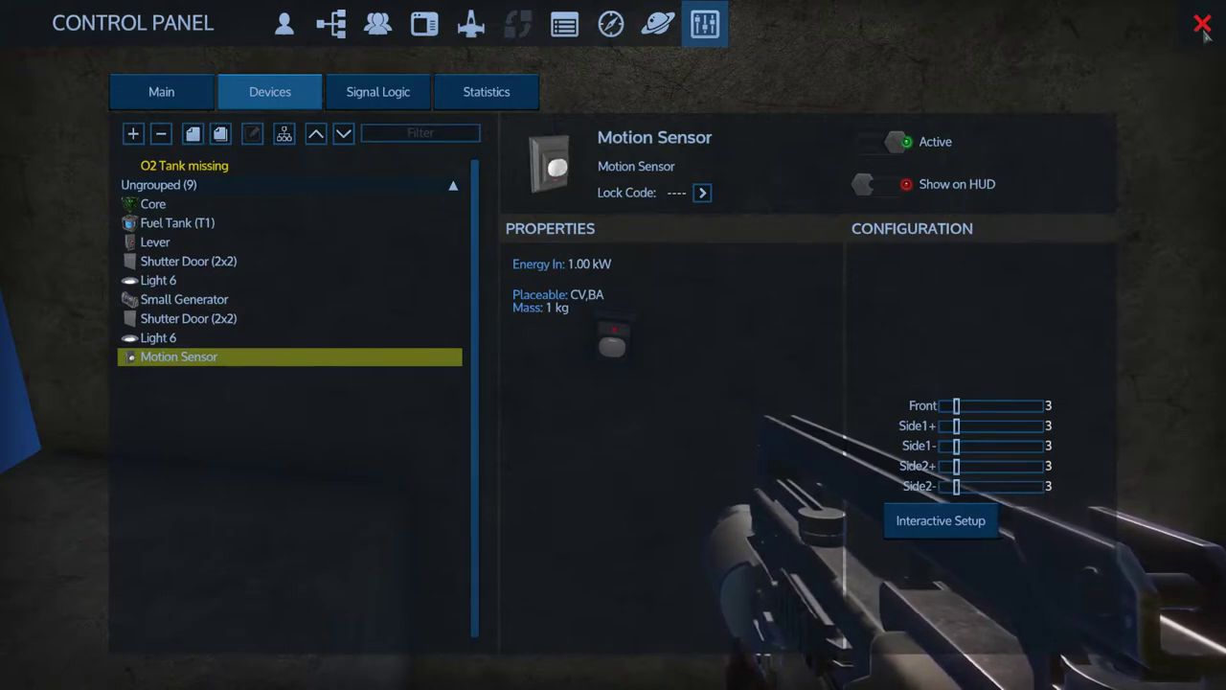
left_click(1203, 23)
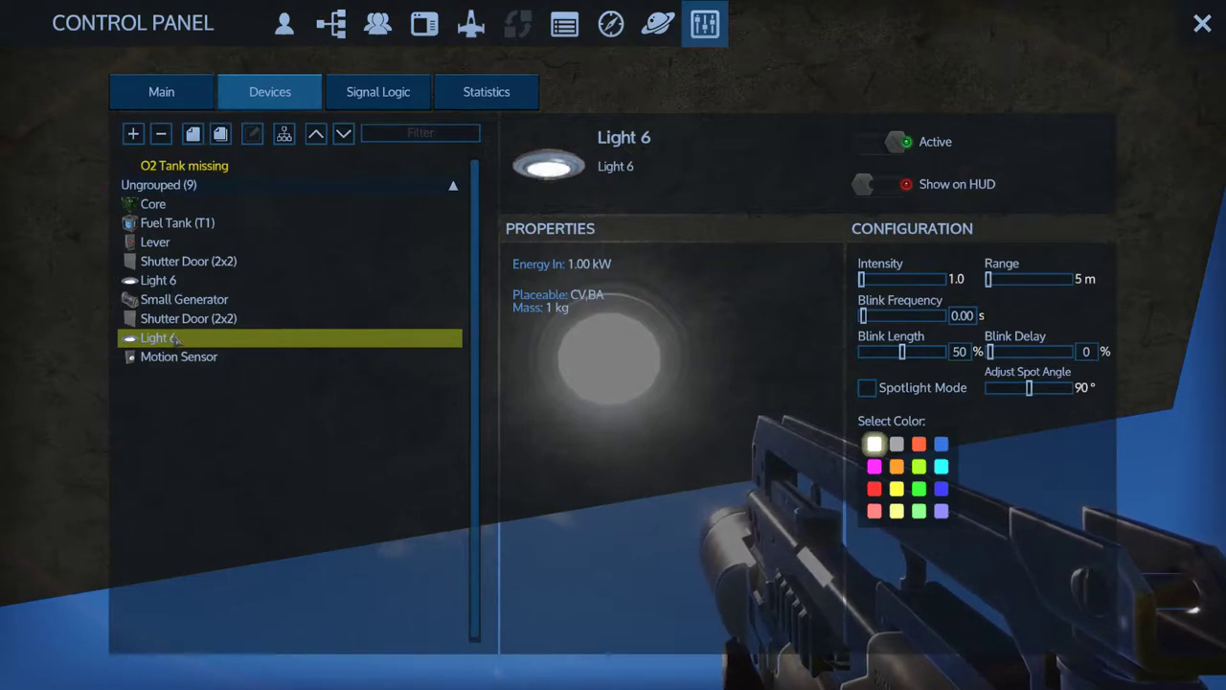
- Set the second Light 6's On/Off to Follow testsensor
left_click(377, 91)
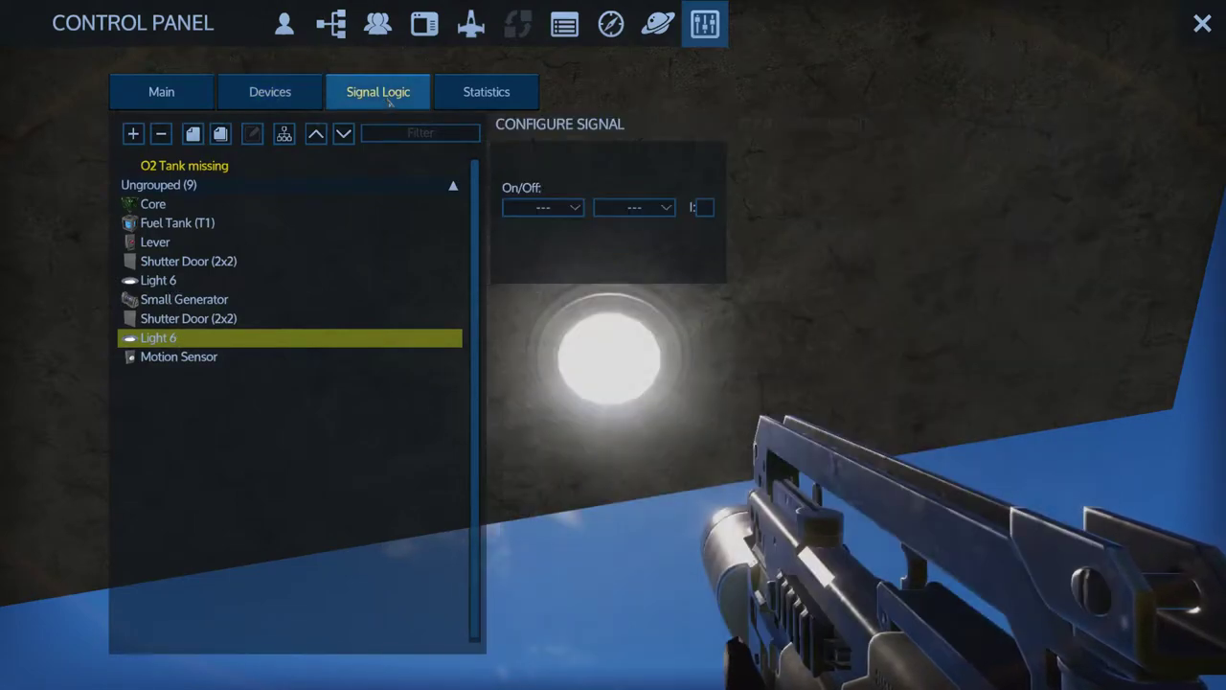
left_click(544, 207)
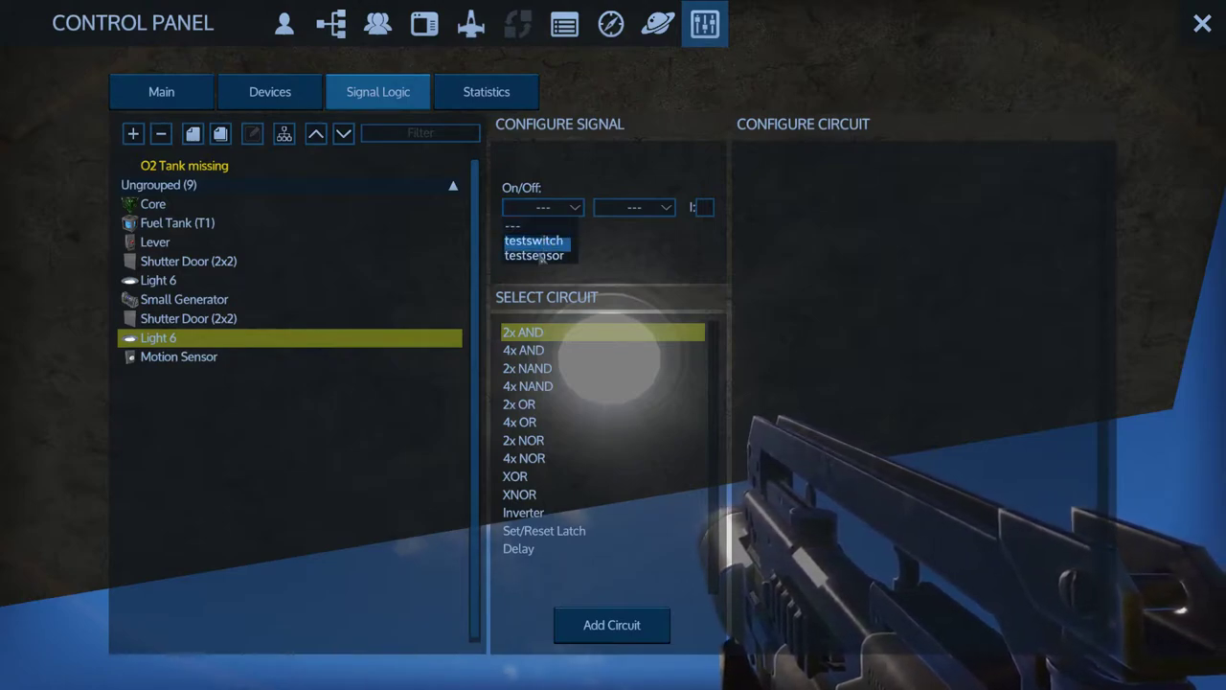
left_click(535, 255)
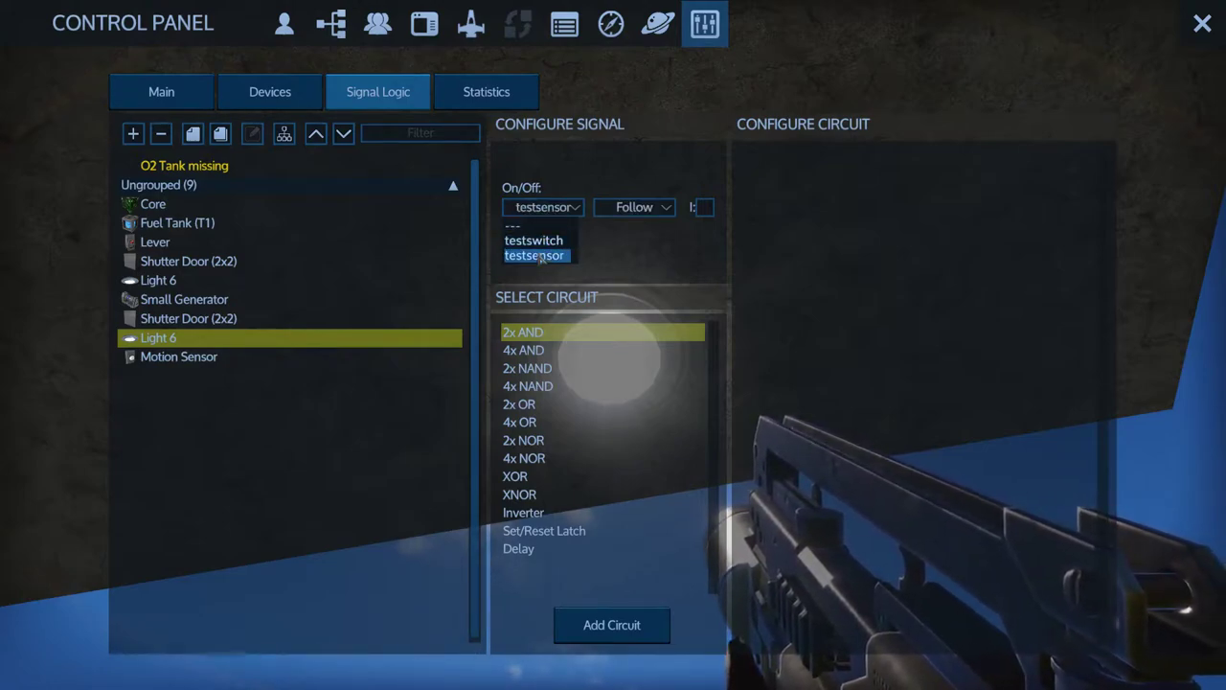
left_click(534, 255)
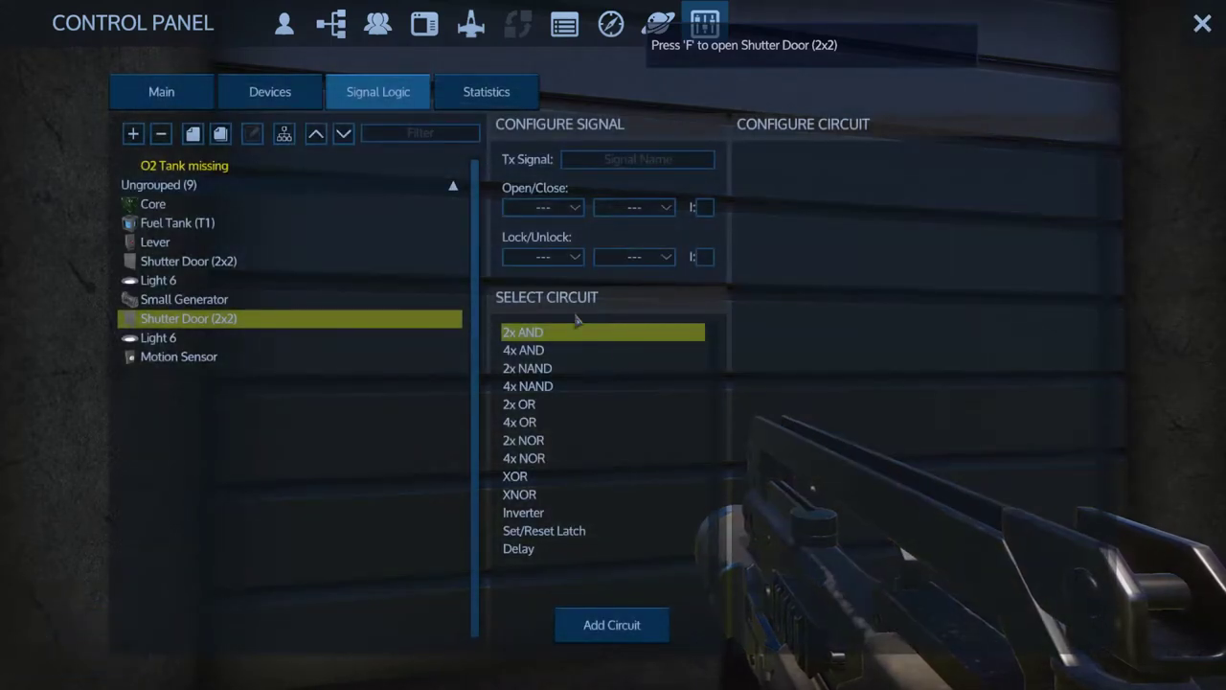
- Make the second Shutter Door (2x2) open and close with testsensor, then close the panel
left_click(543, 207)
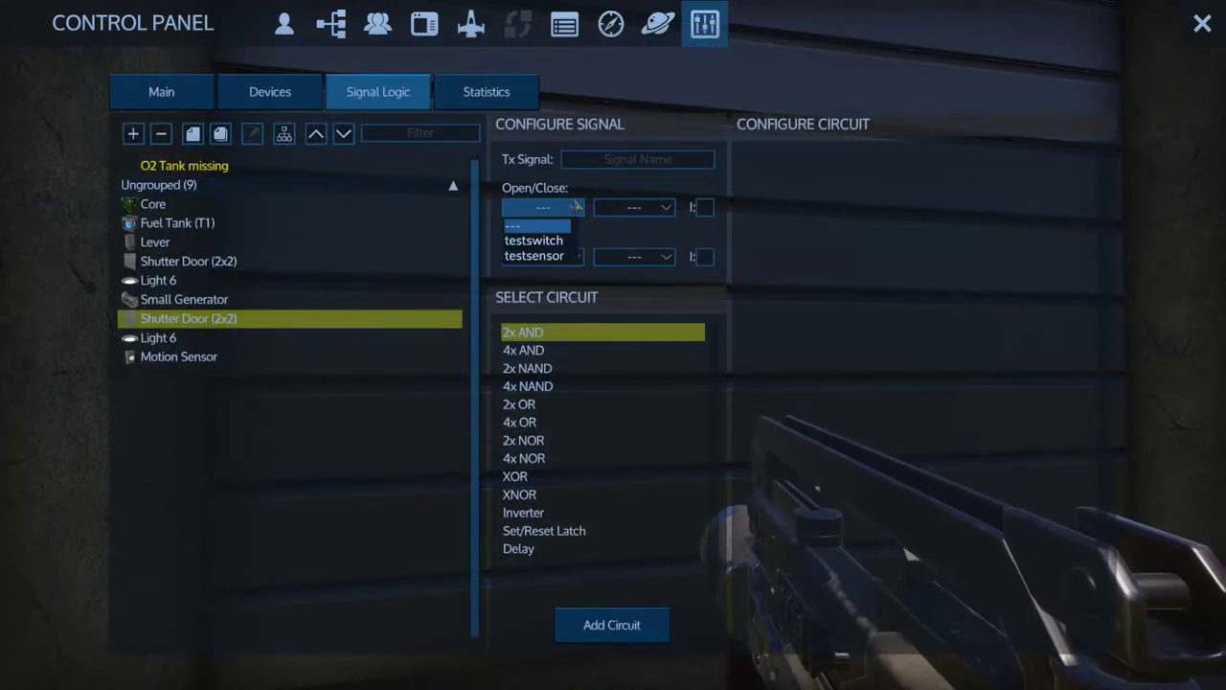
left_click(534, 255)
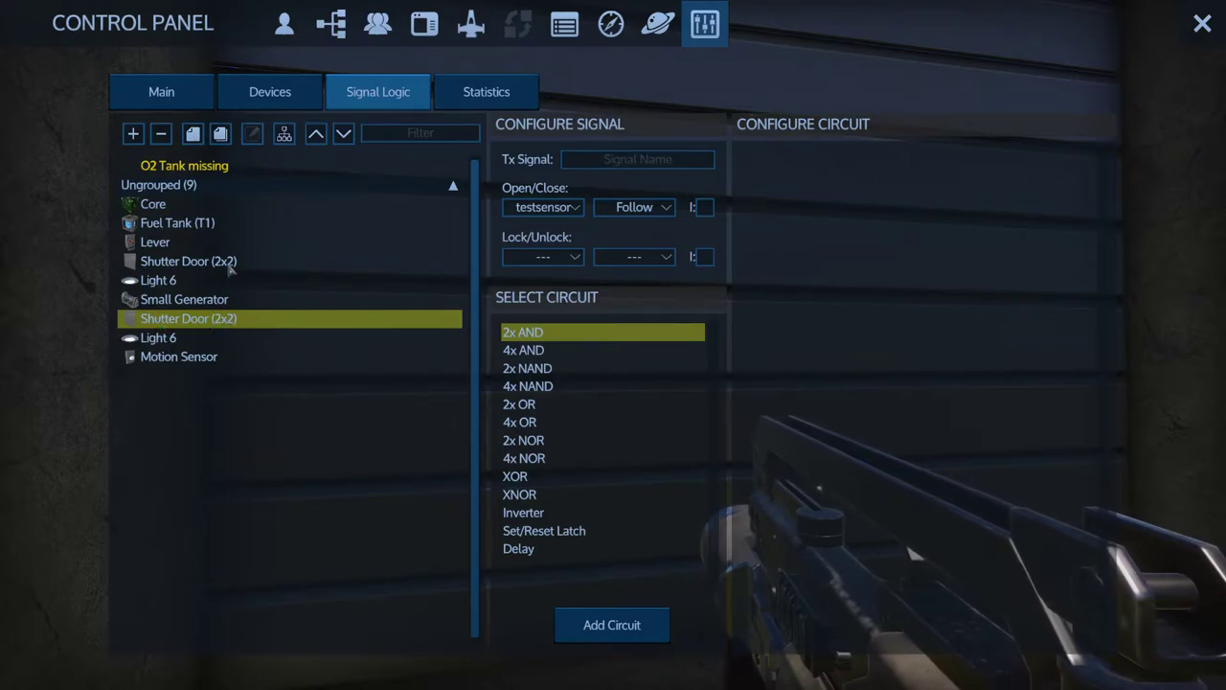
left_click(1202, 23)
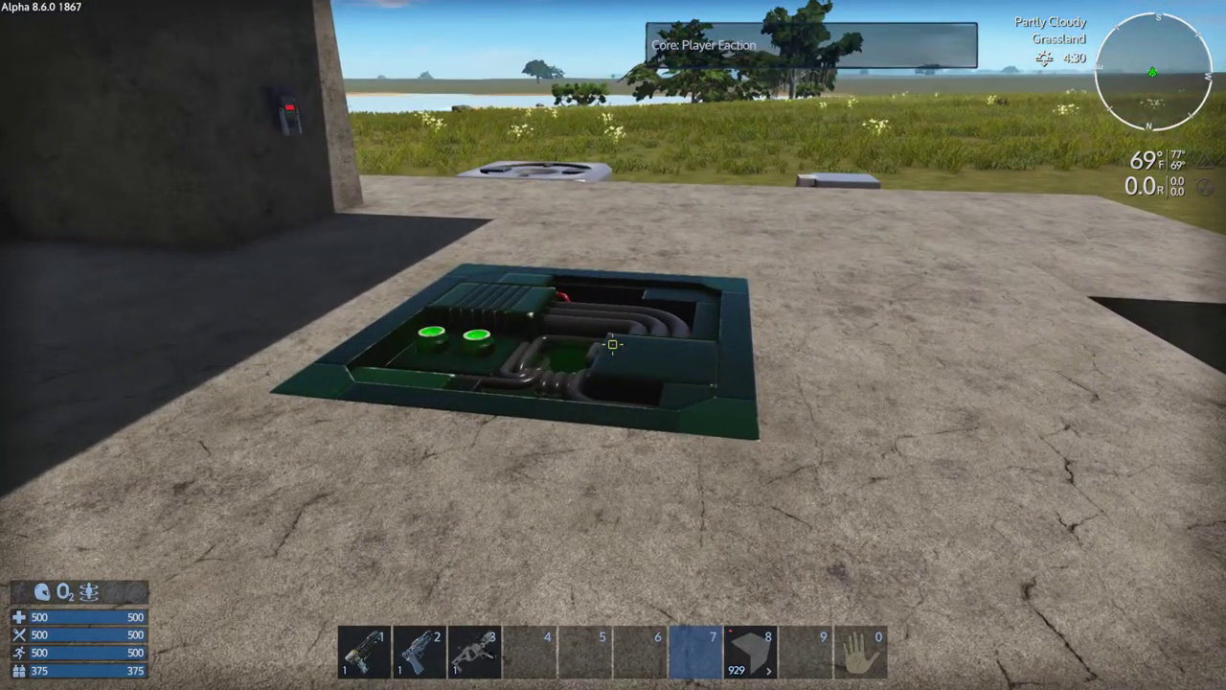
mouse_move(614, 345)
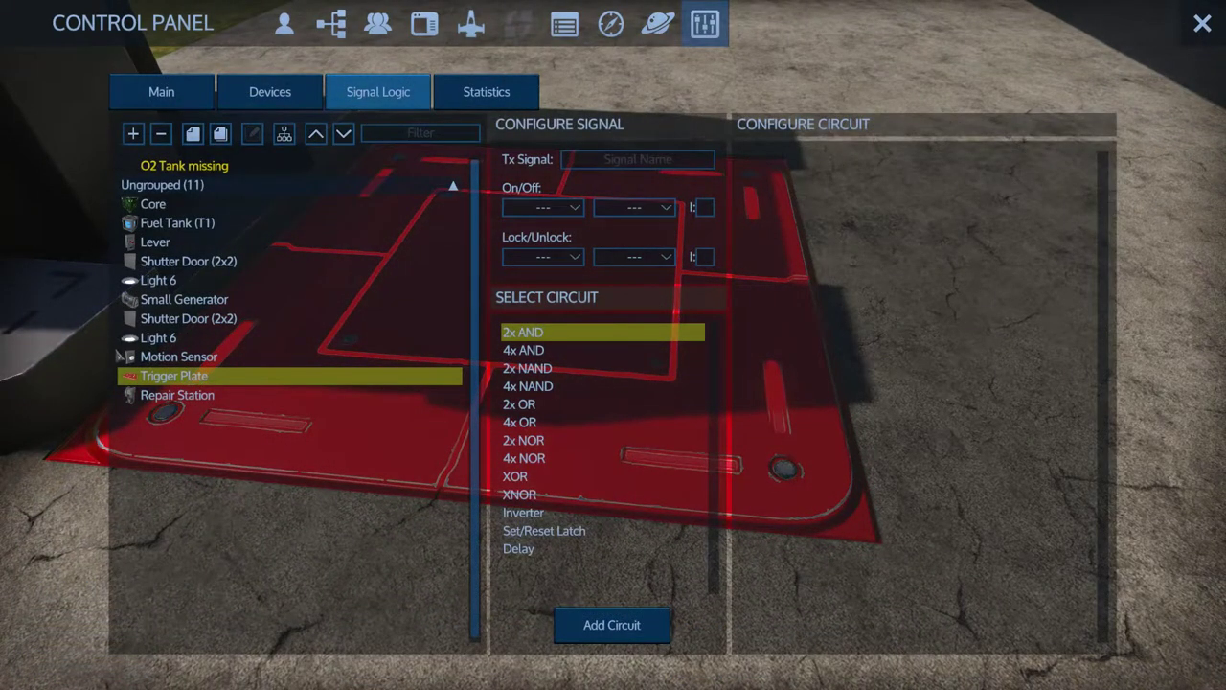
- Name the Trigger Plate's signal testtriggerplate, have the Repair Station follow it, and close the panel
left_click(637, 159)
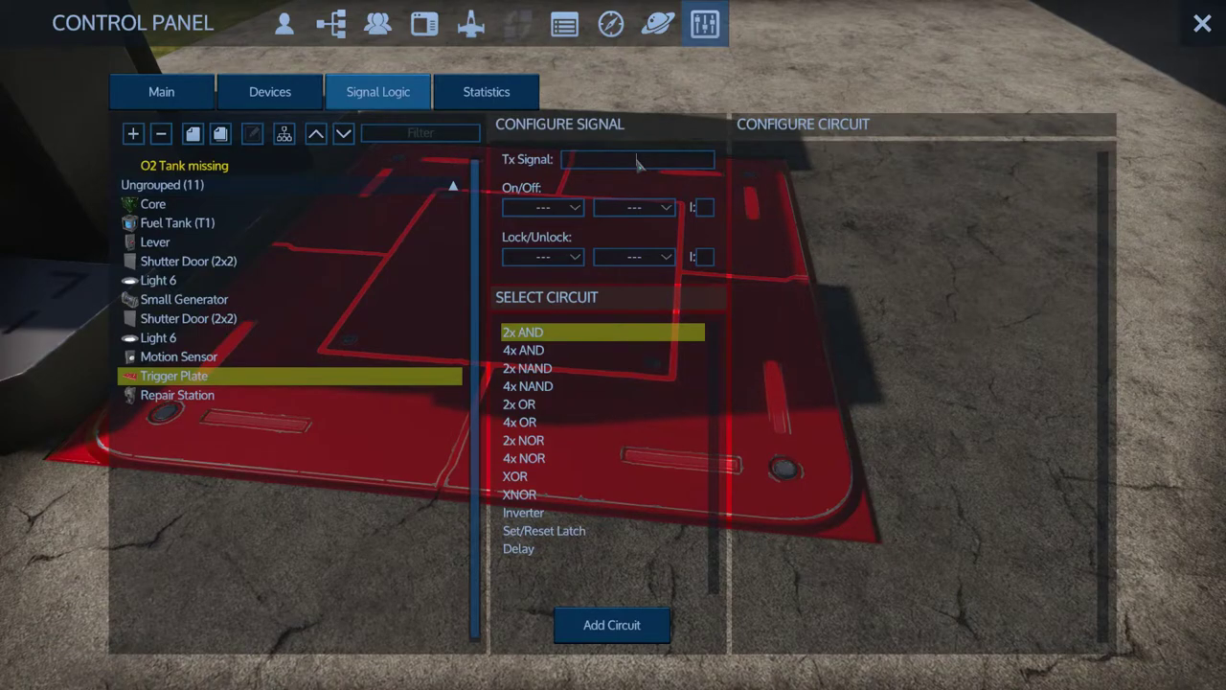
type("tes")
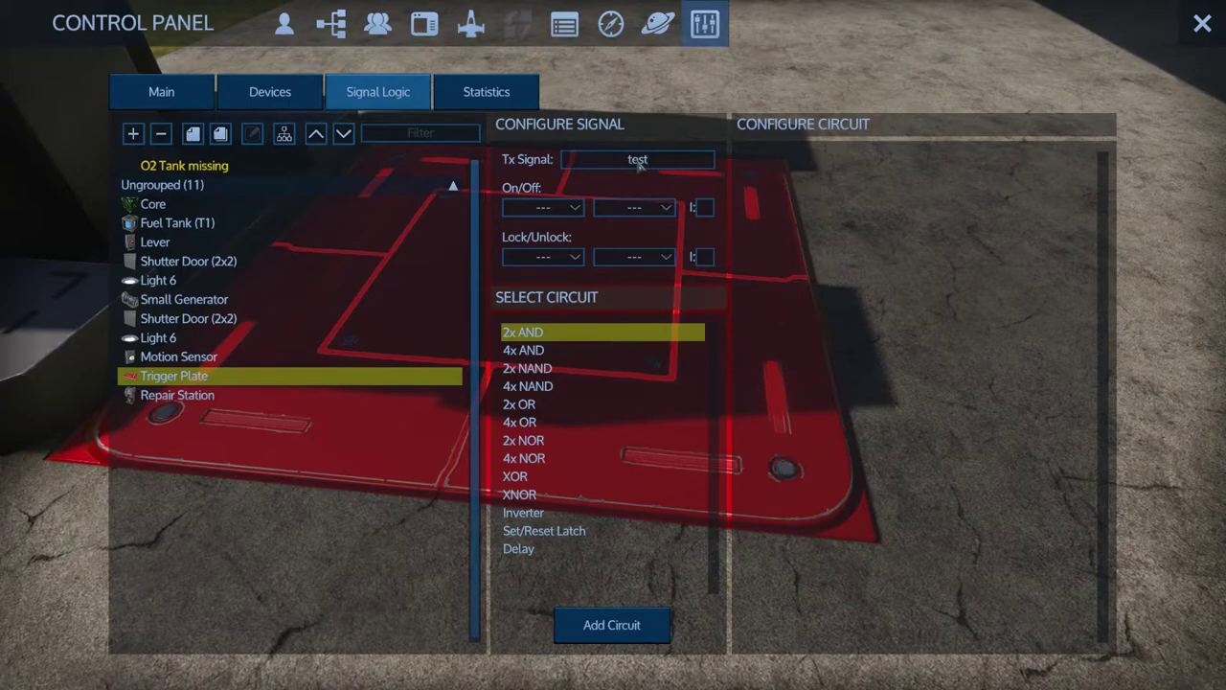
type("triggerplate")
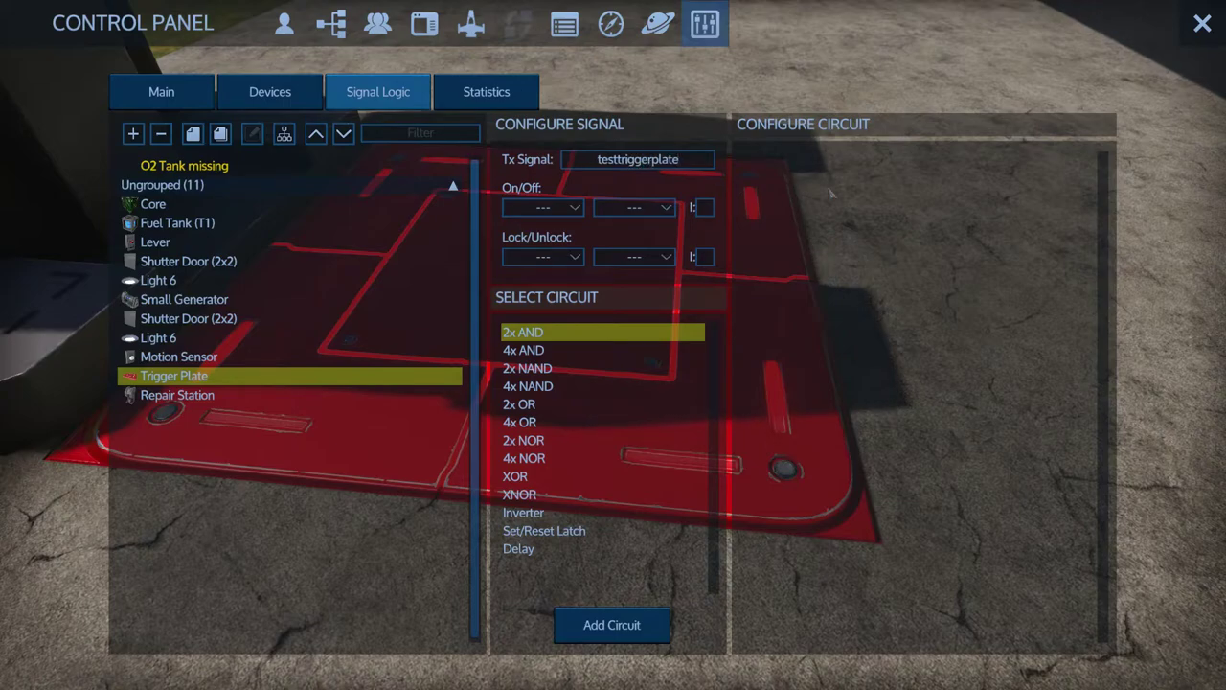
mouse_move(747, 148)
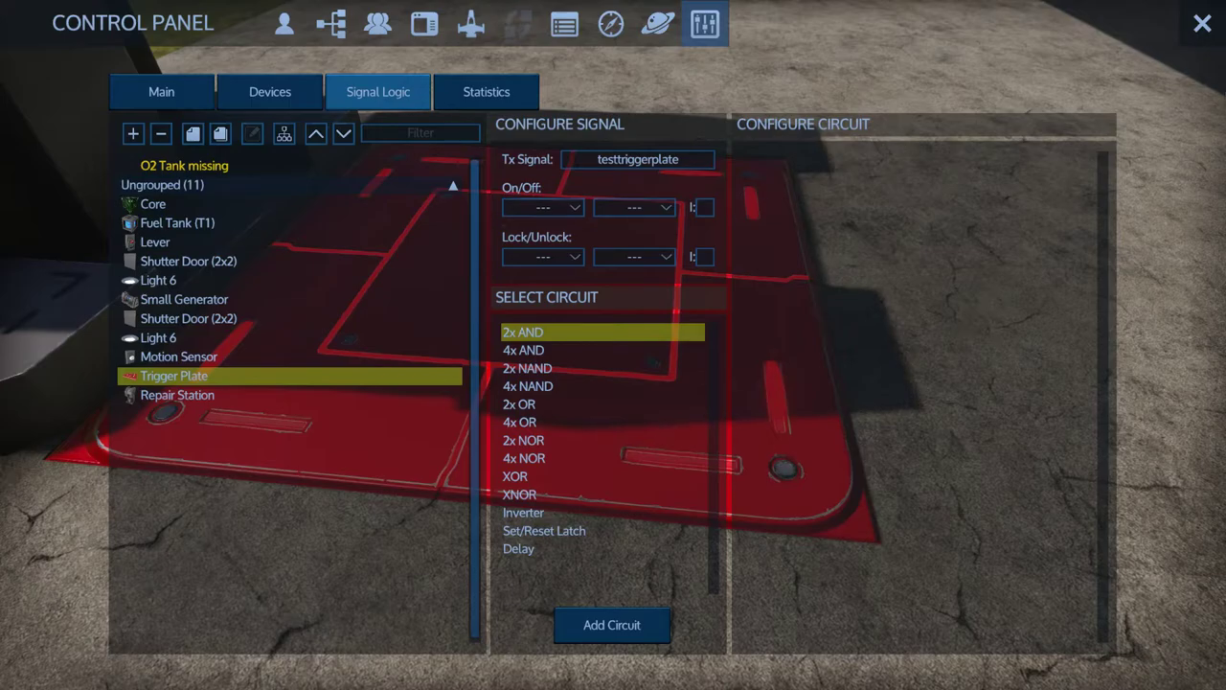
left_click(1202, 23)
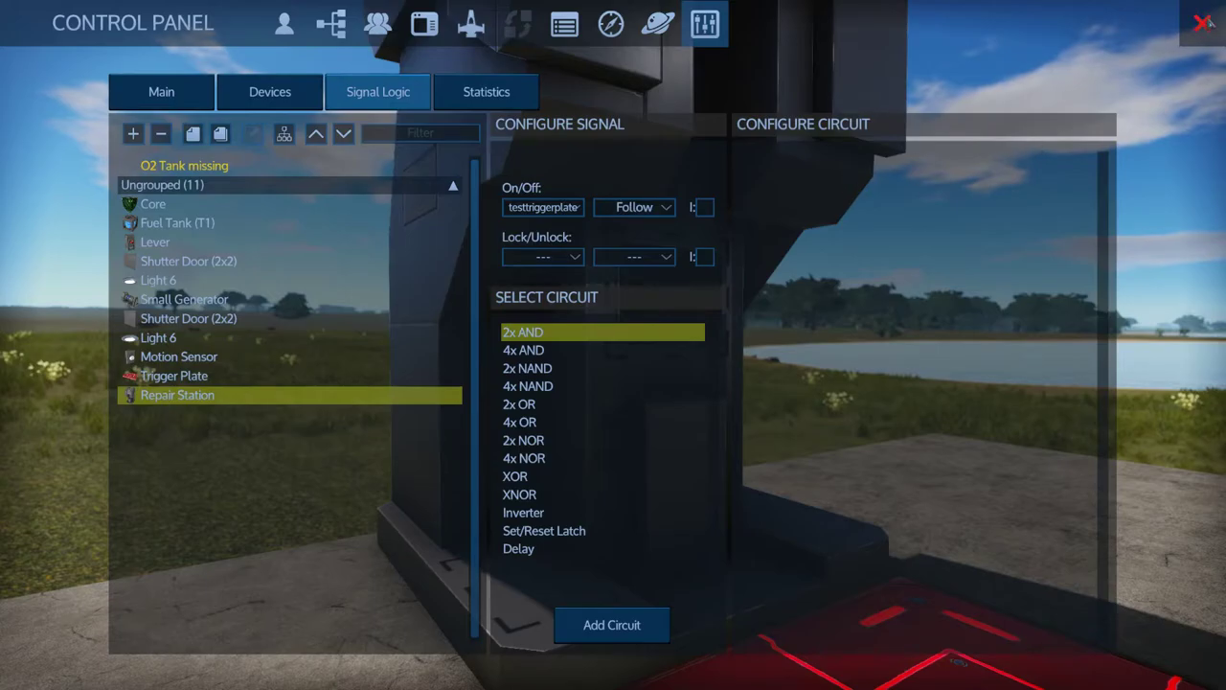
left_click(1205, 22)
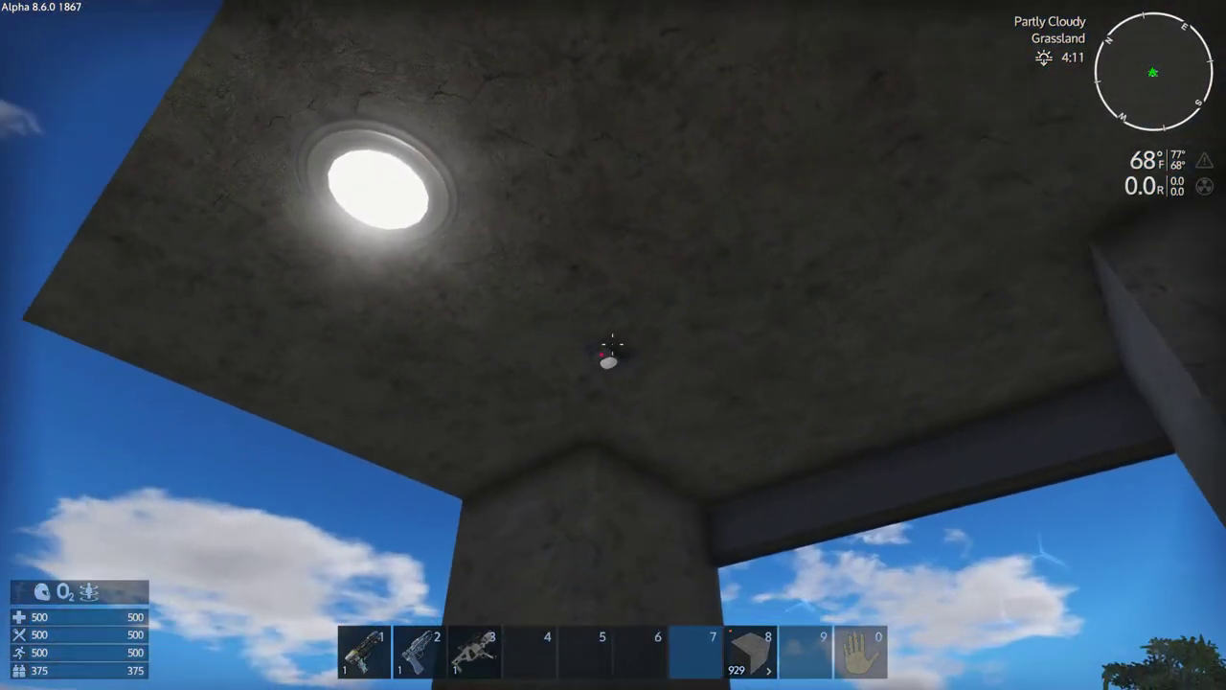
mouse_move(613, 344)
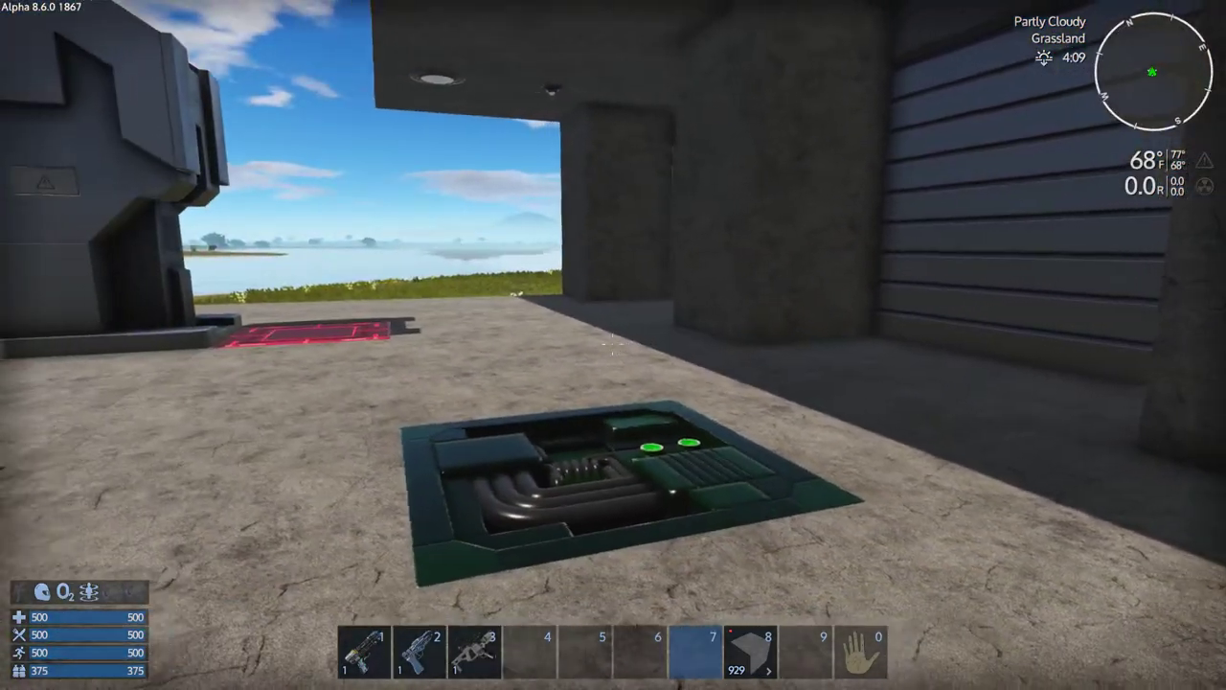
mouse_move(613, 345)
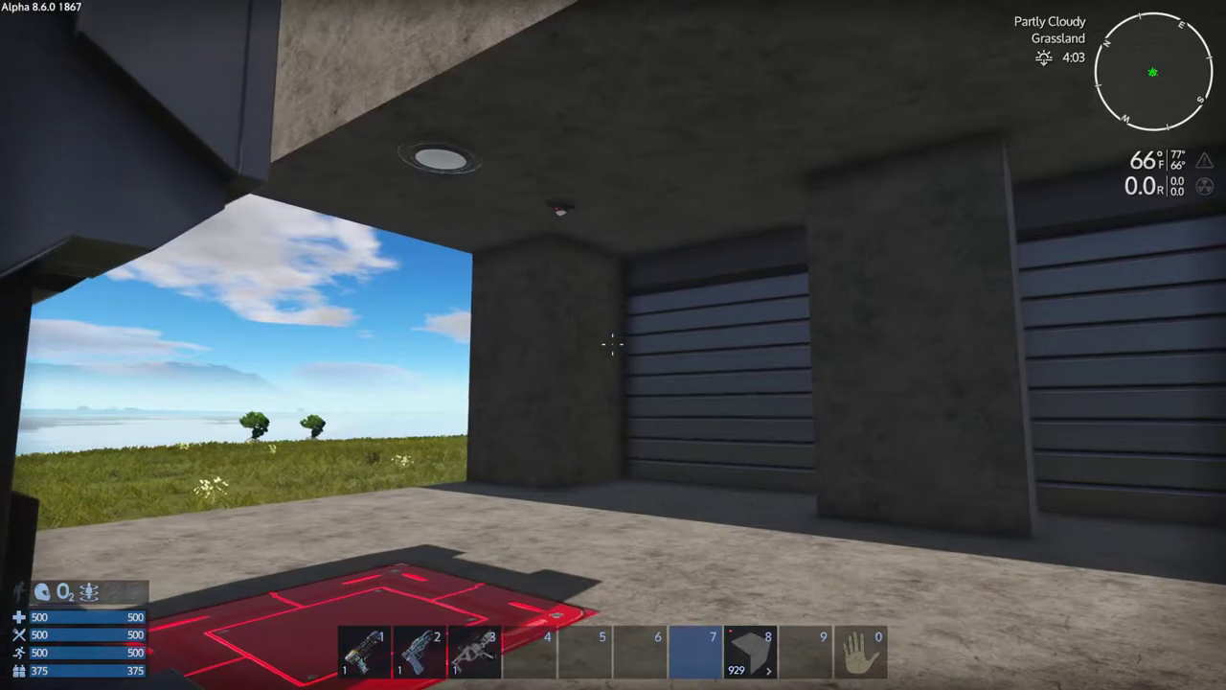
mouse_move(613, 345)
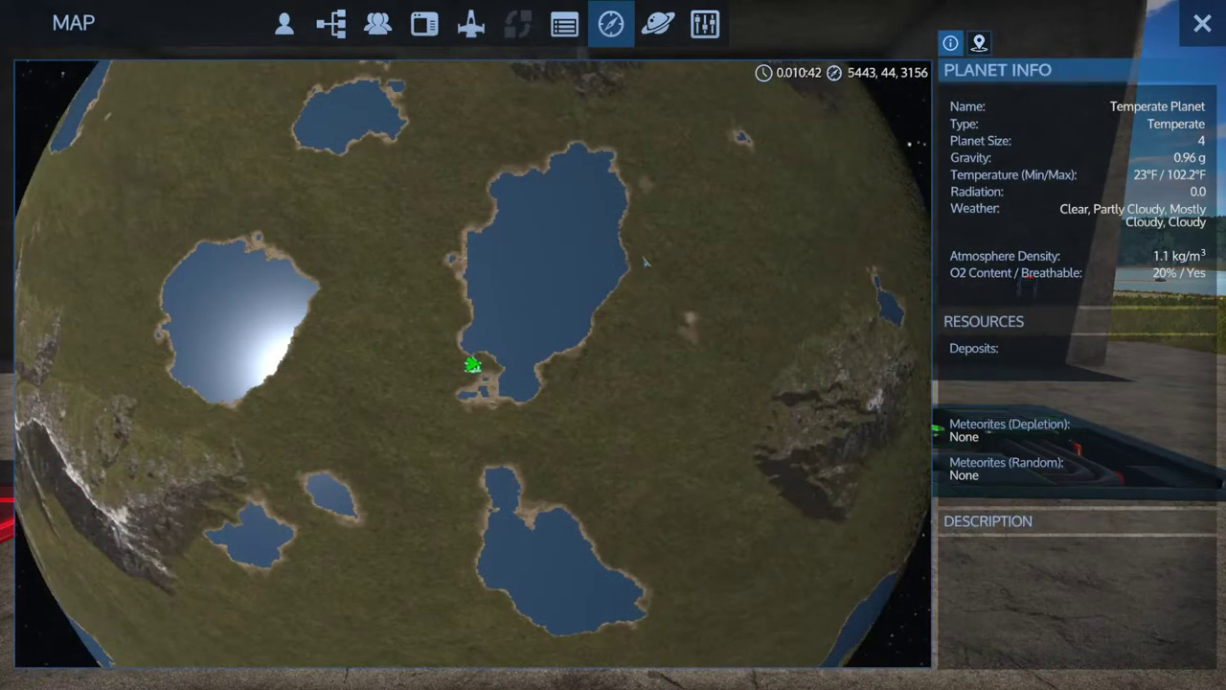
- Switch from the map to the Control Panel and review the Motion Sensor's signal settings and details
left_click(705, 24)
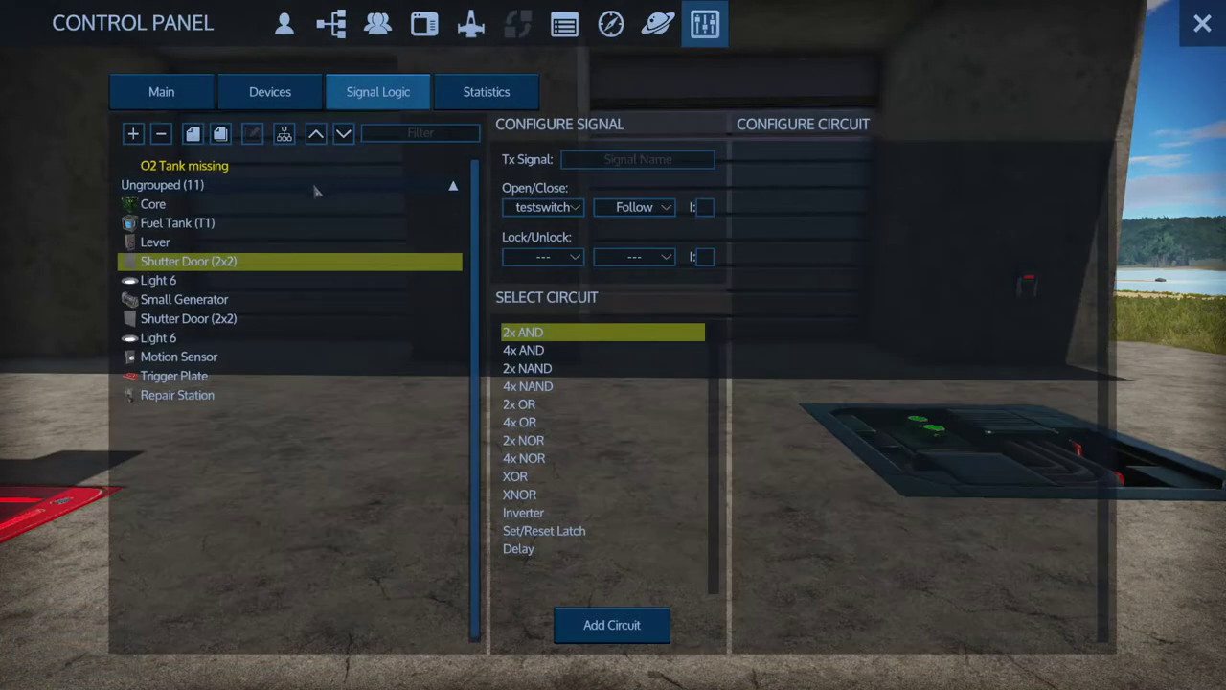
mouse_move(180, 403)
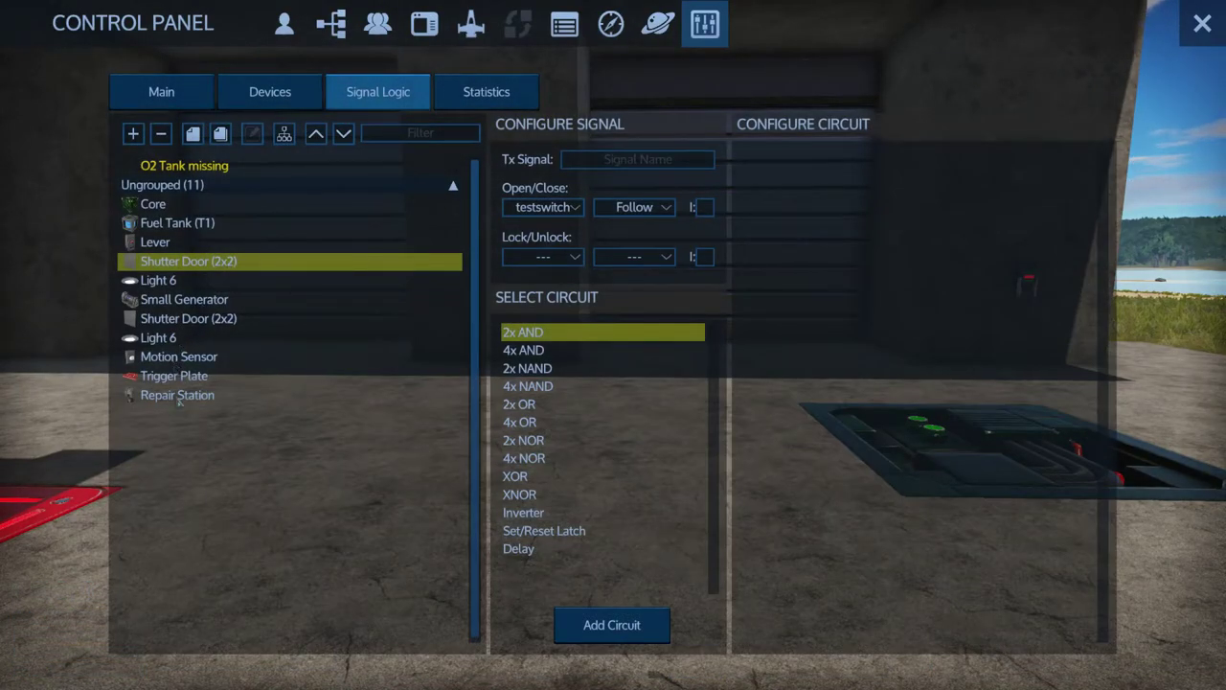
mouse_move(201, 337)
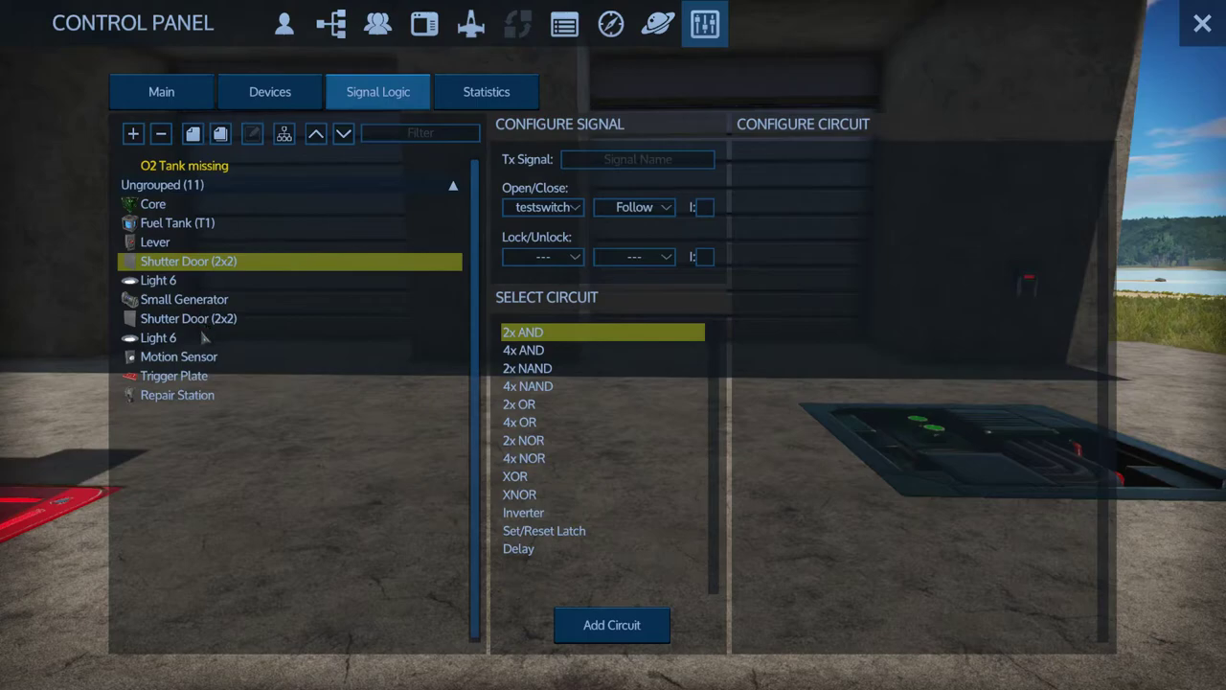
left_click(179, 355)
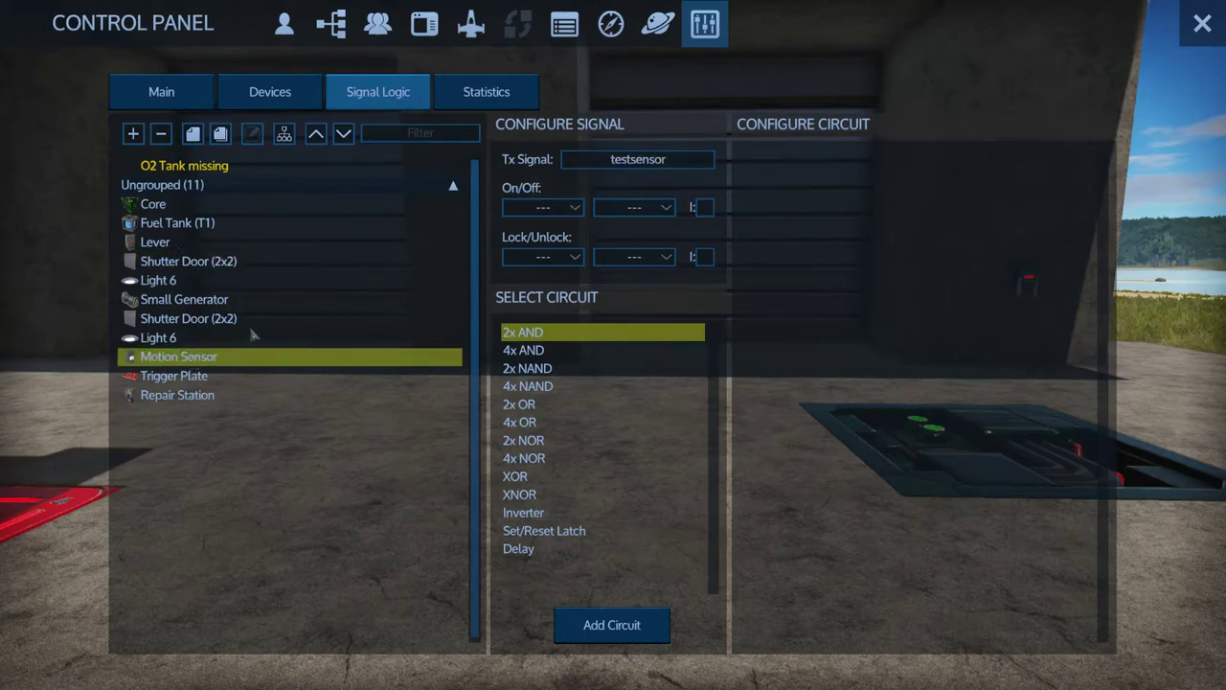
left_click(269, 91)
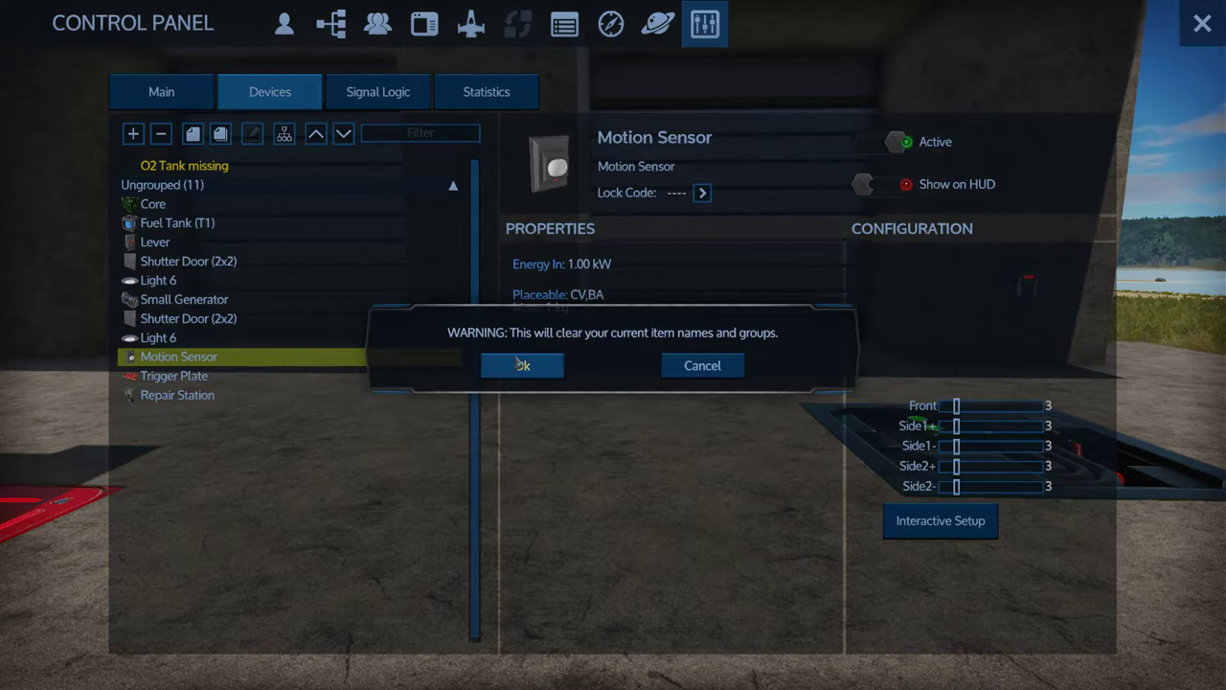
- Accept auto-grouping, inspect the Lever under Signal/Sensor, then close the panel
left_click(522, 365)
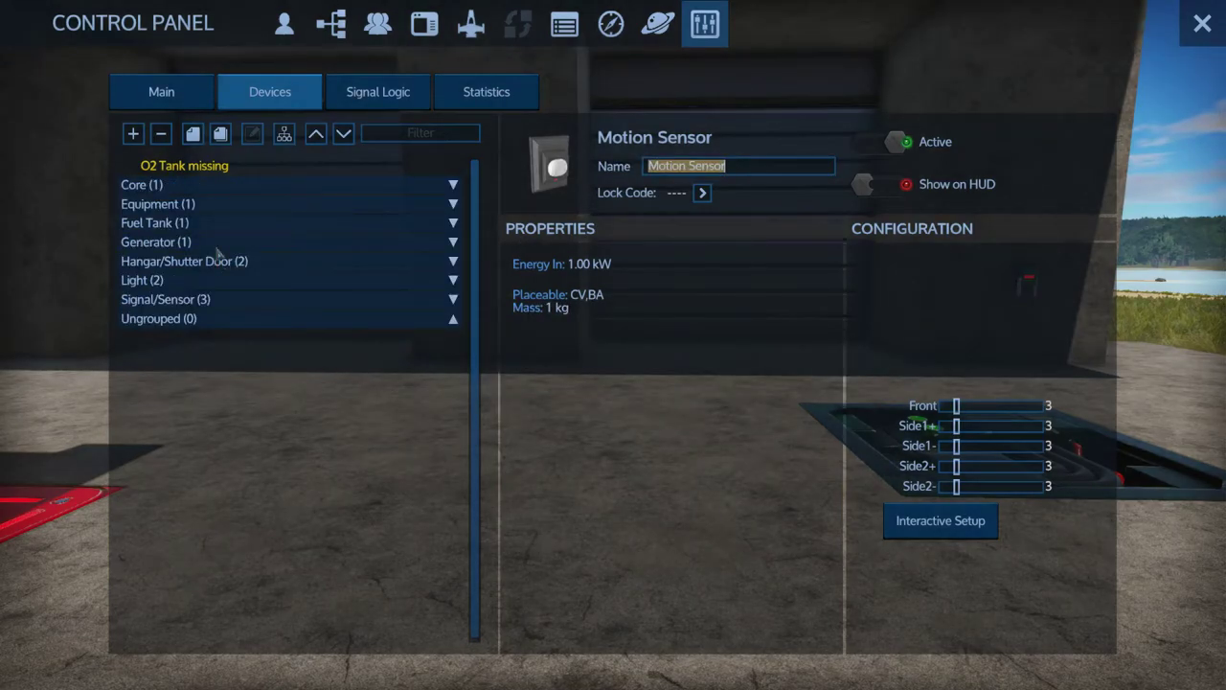
left_click(165, 299)
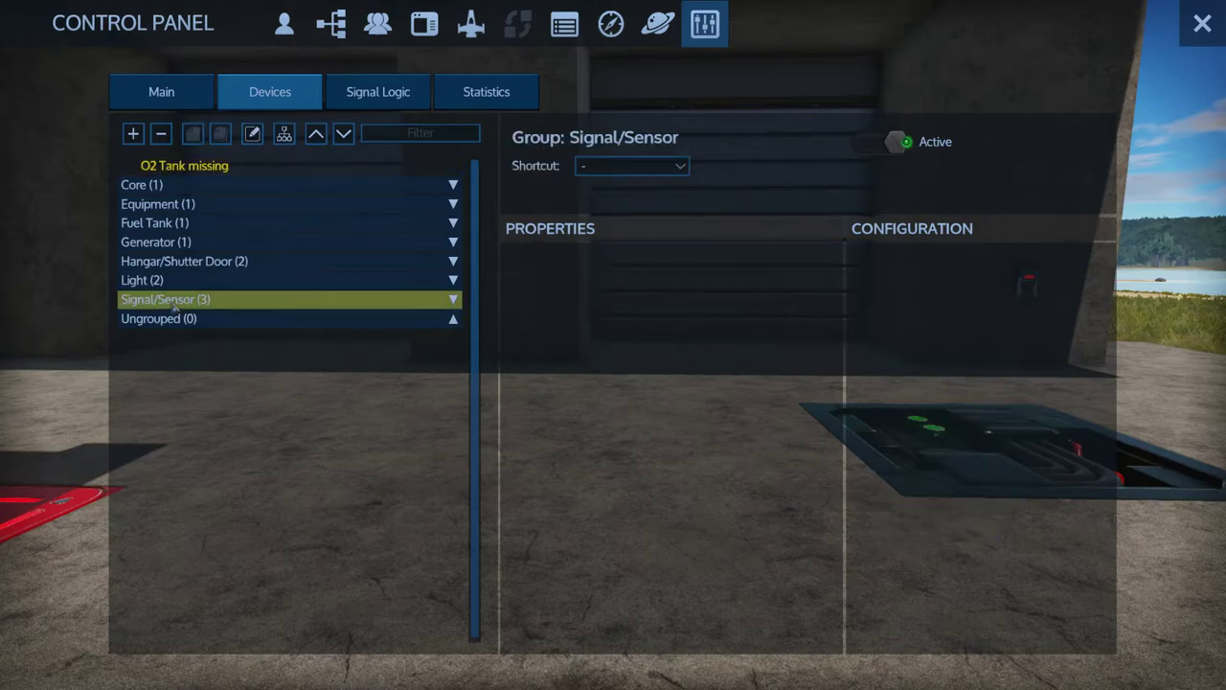
left_click(288, 299)
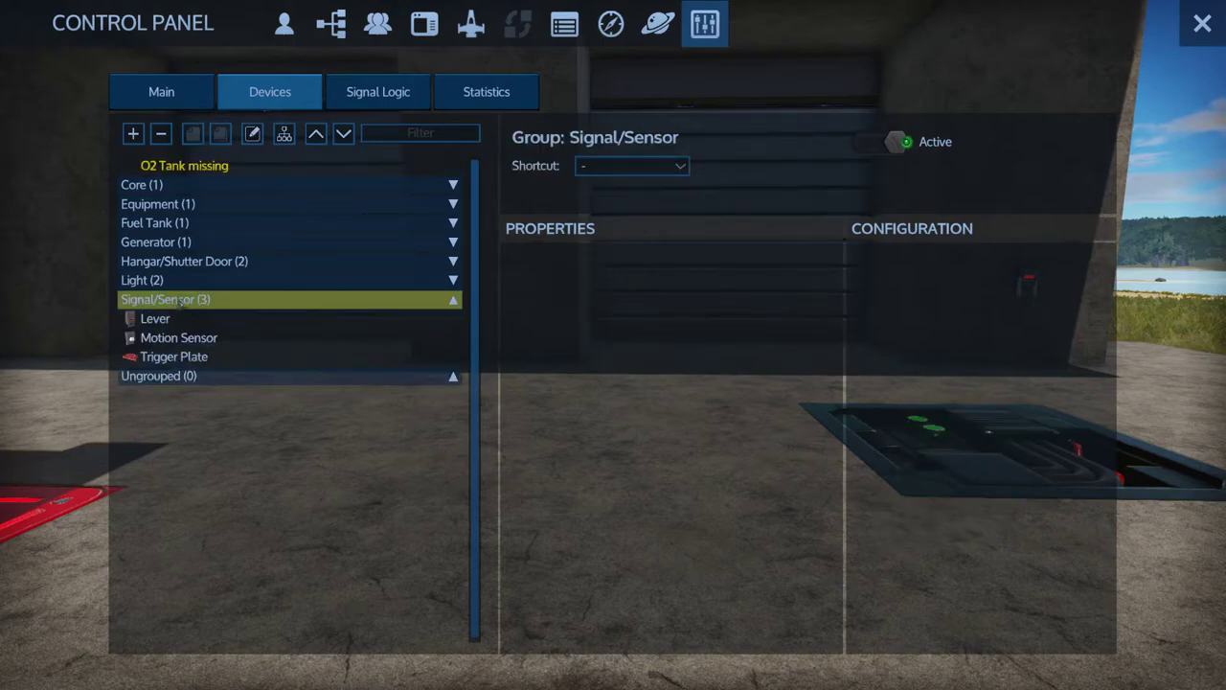
left_click(154, 318)
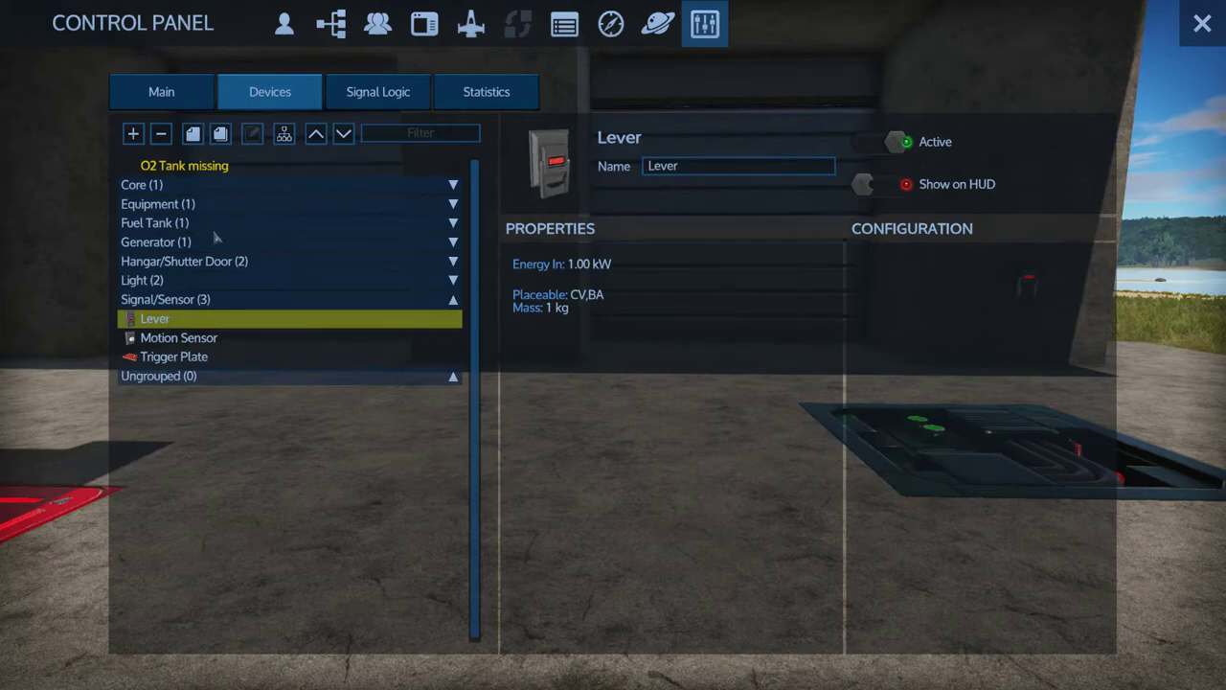
left_click(165, 299)
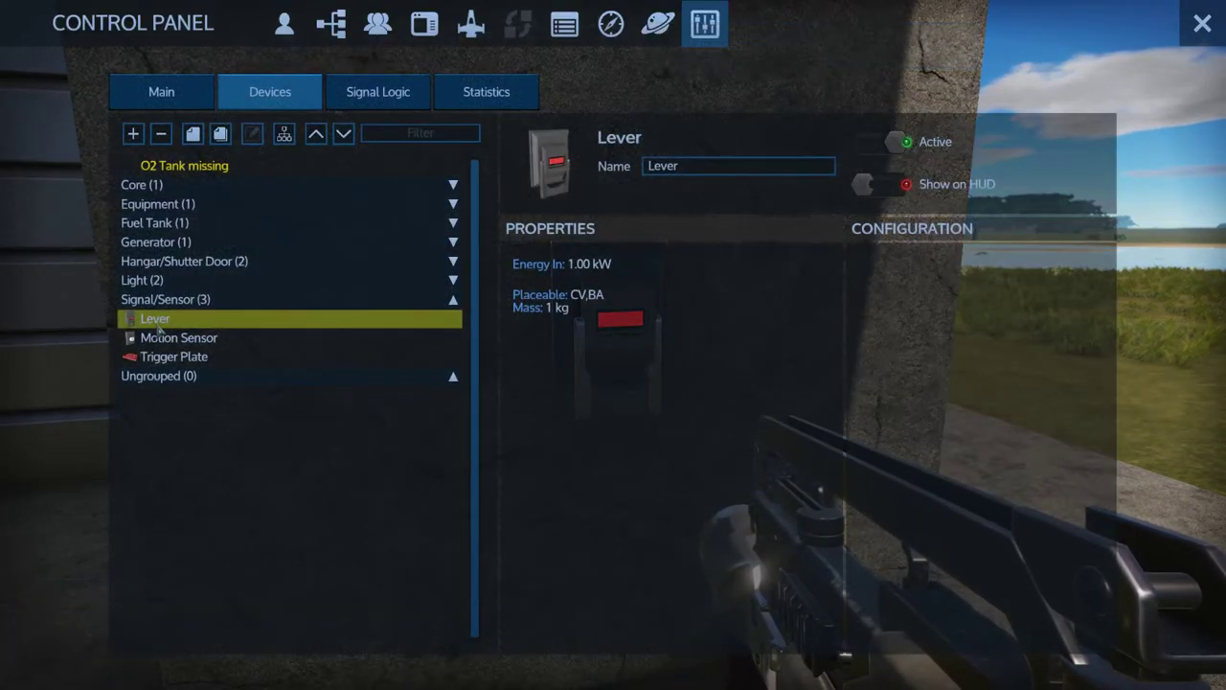
left_click(1203, 23)
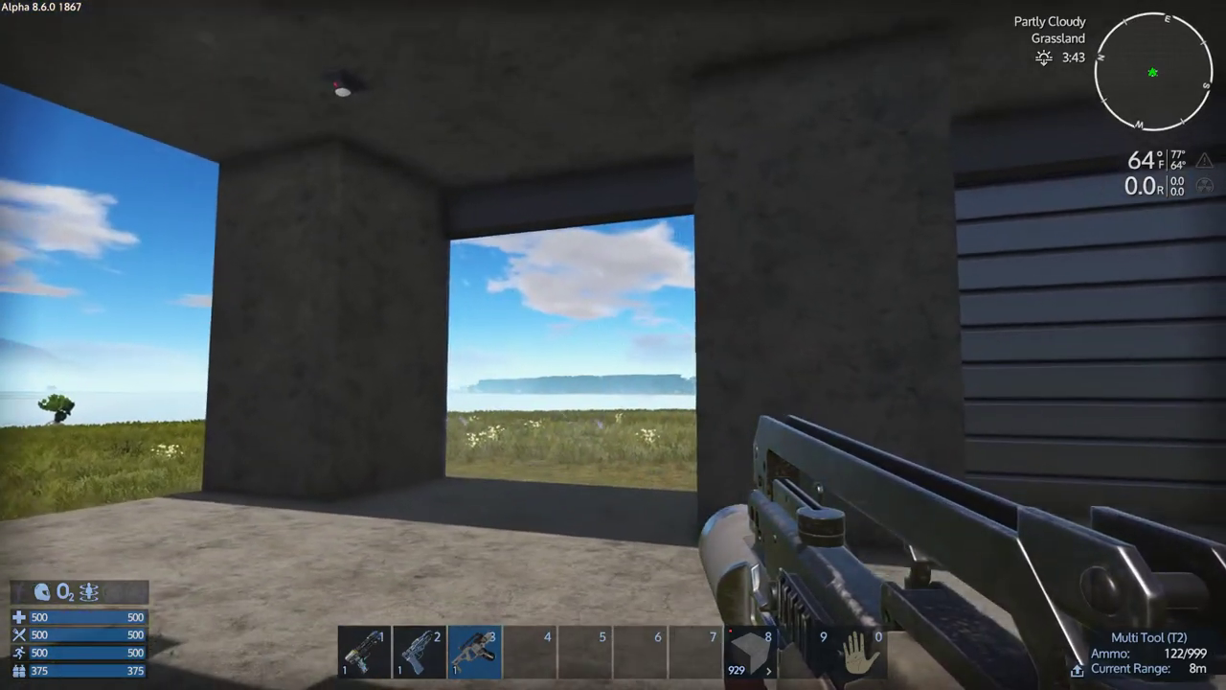
mouse_move(613, 345)
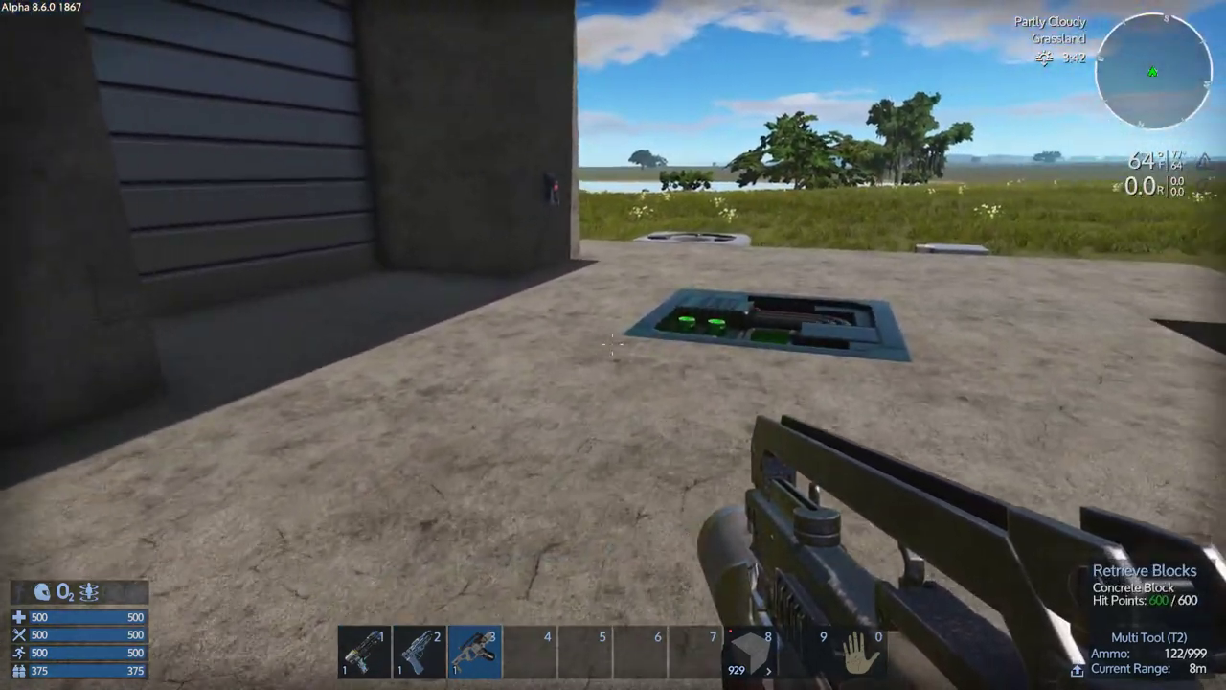
mouse_move(613, 345)
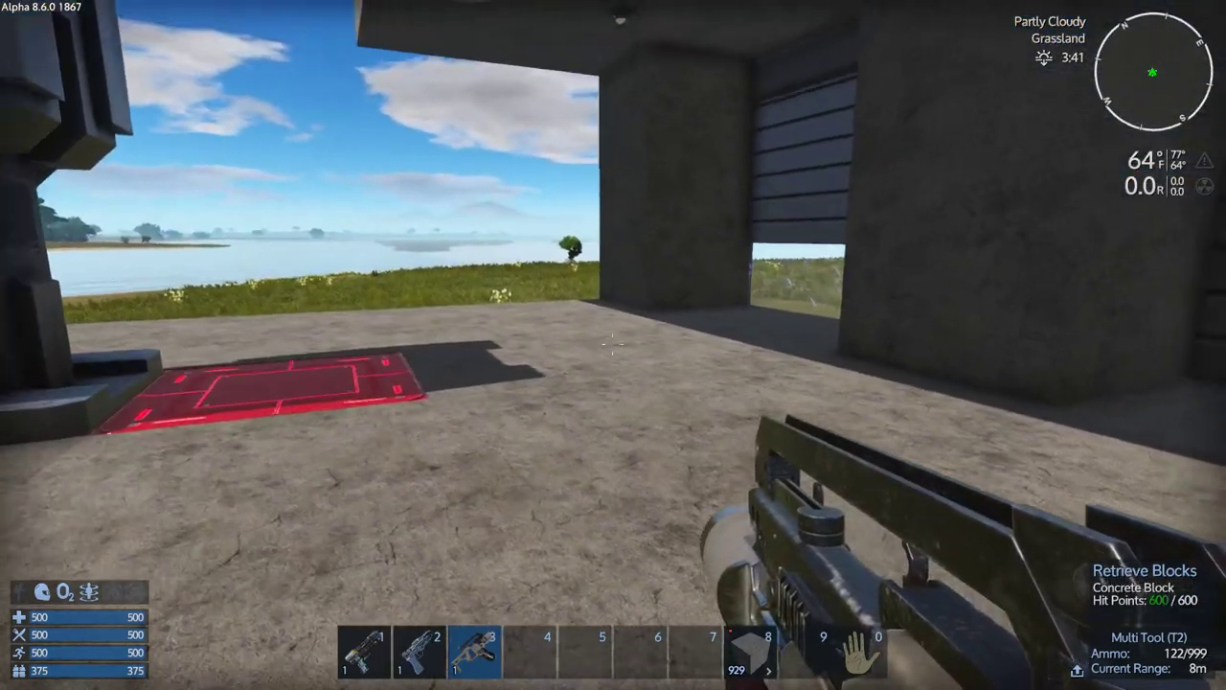